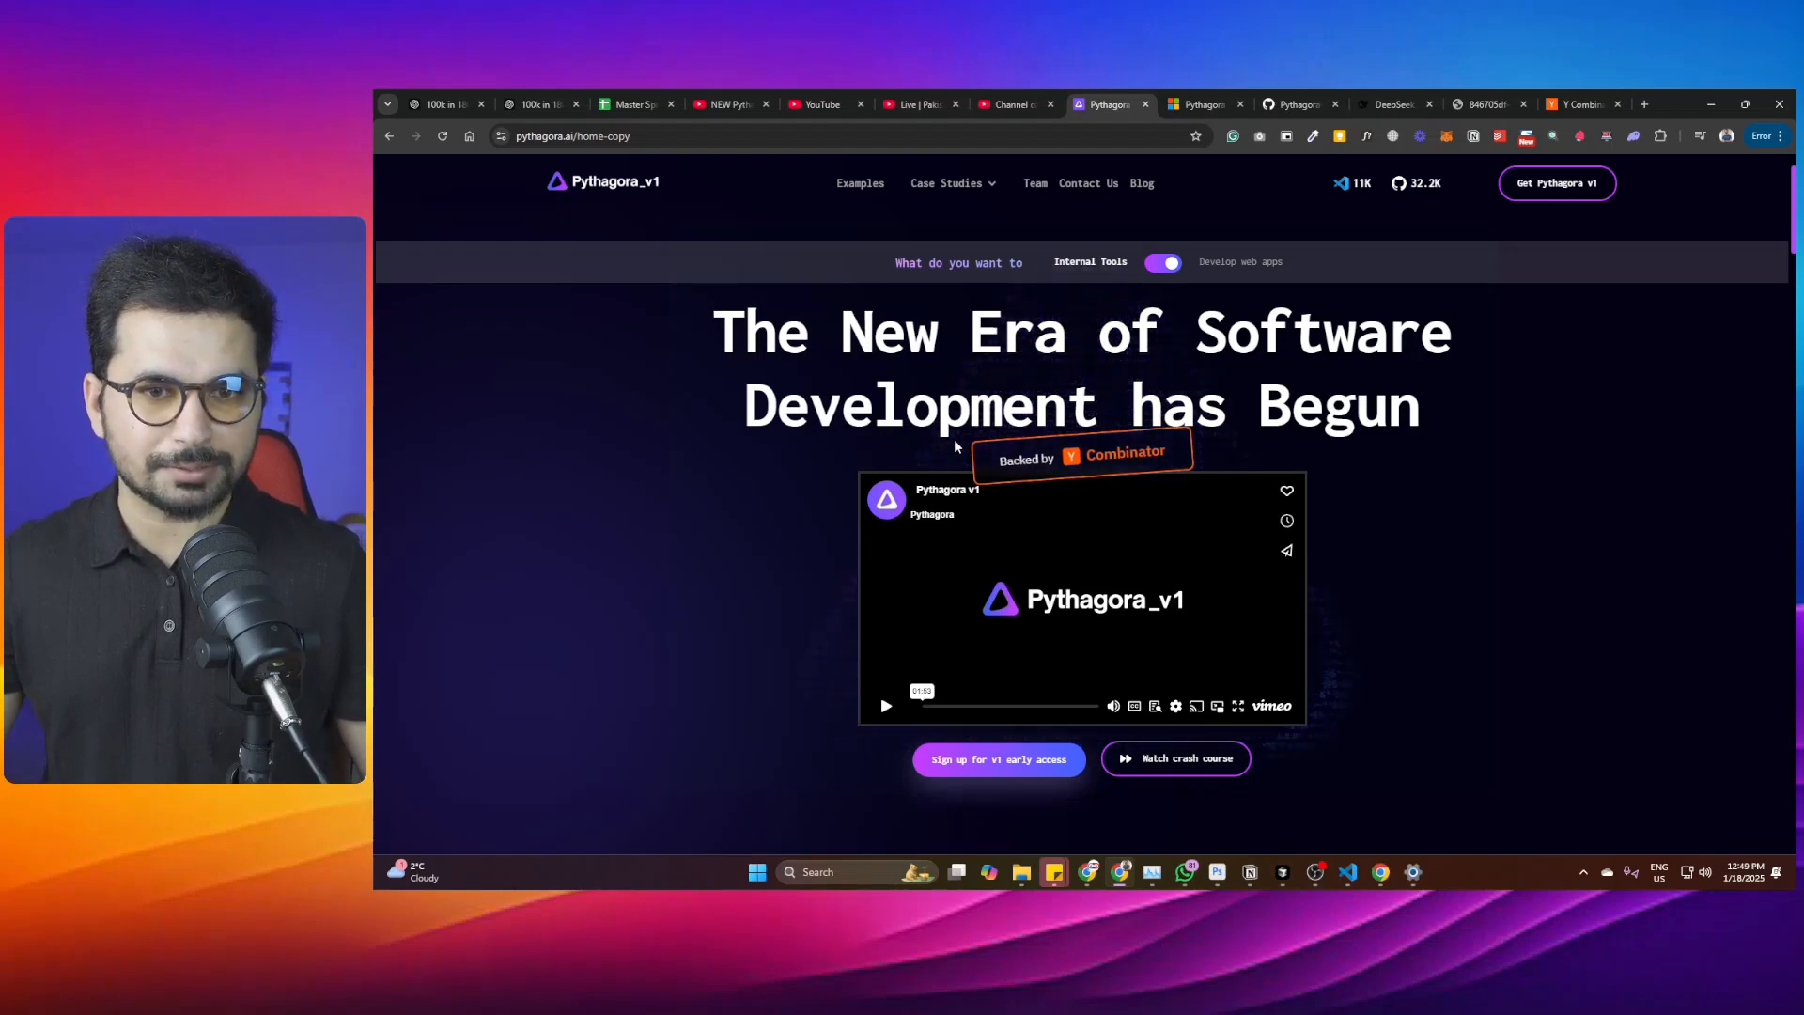
Step: Follow the 'Backed by Y Combinator' badge from pythagora.ai to ycombinator.com and look down the page
click(1582, 103)
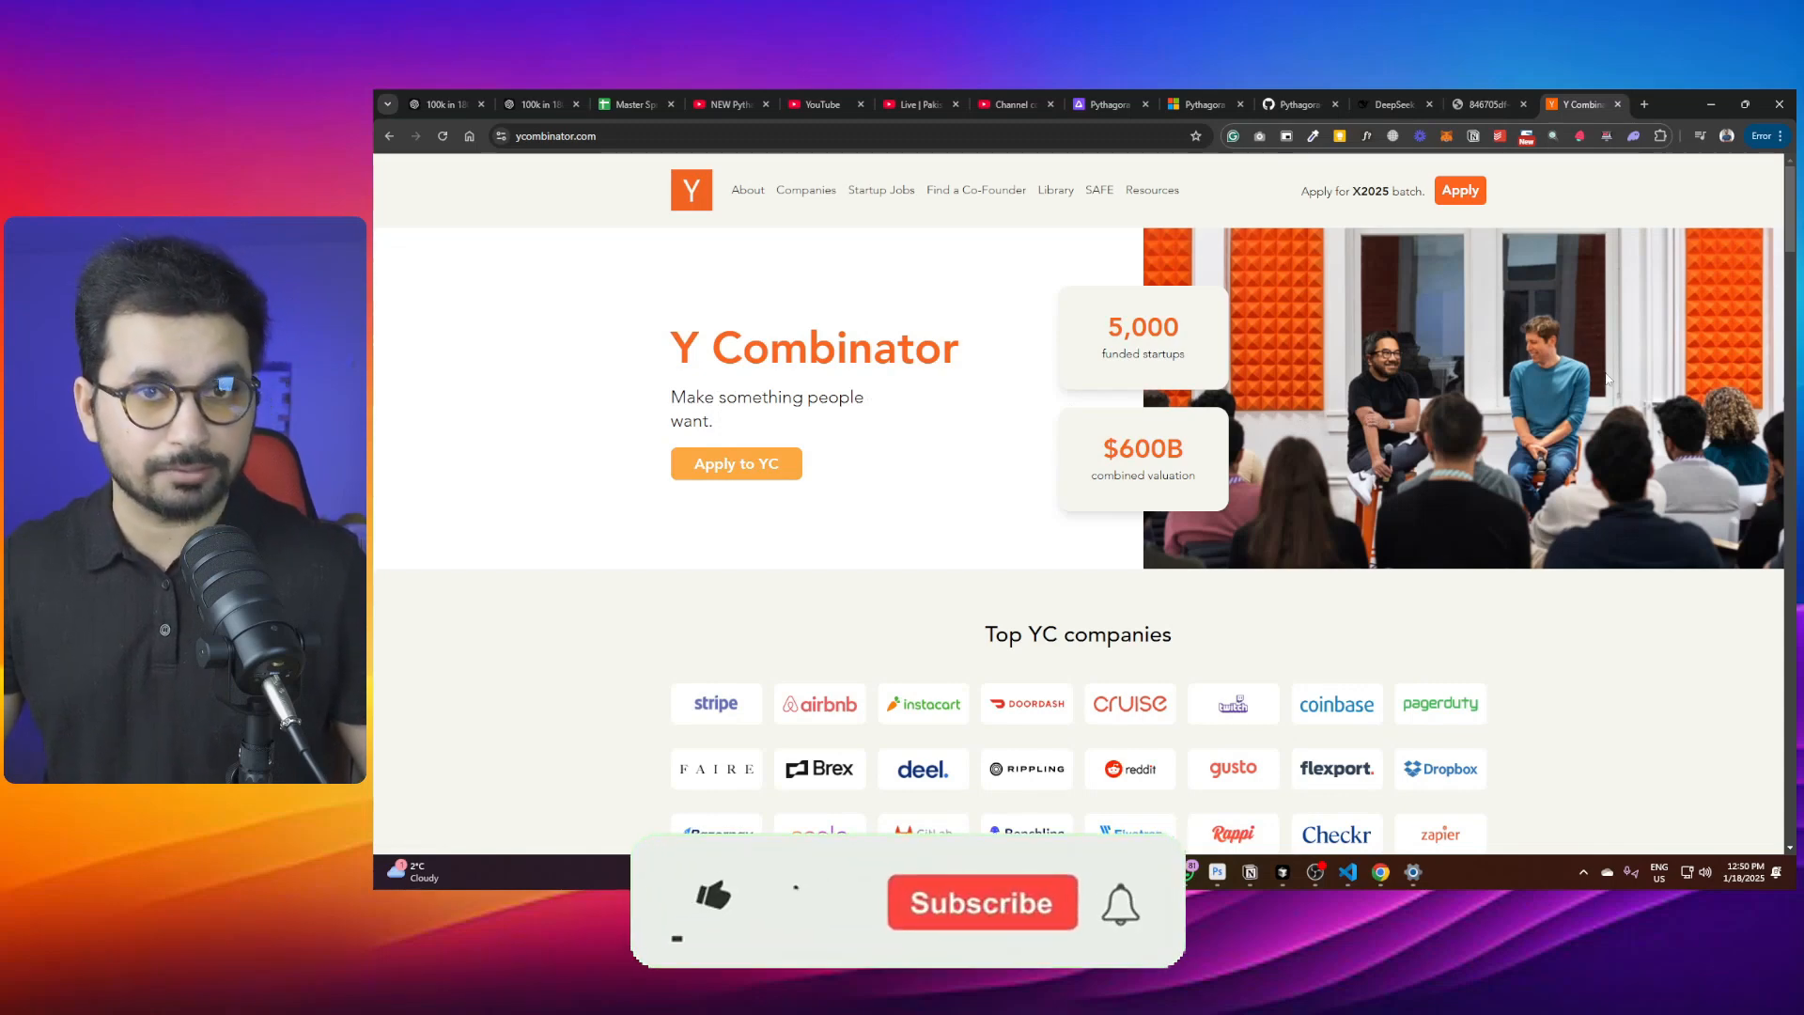
scroll(down, 3)
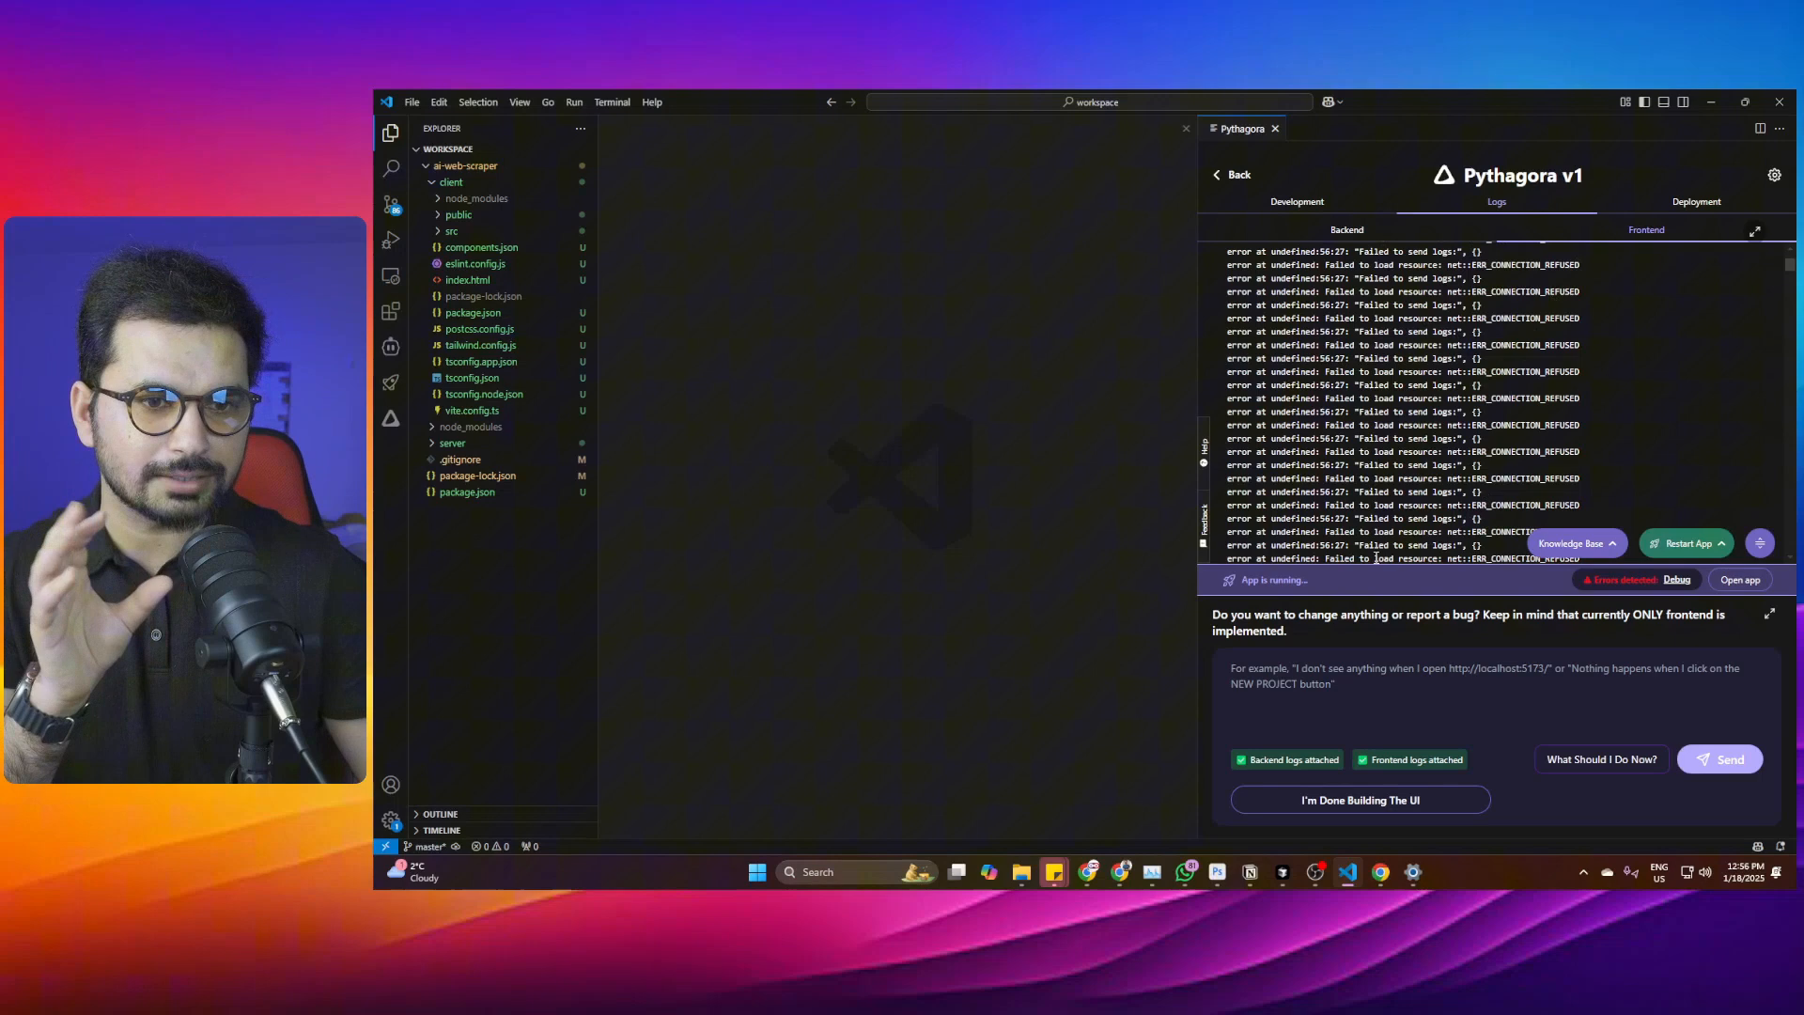
click(1695, 201)
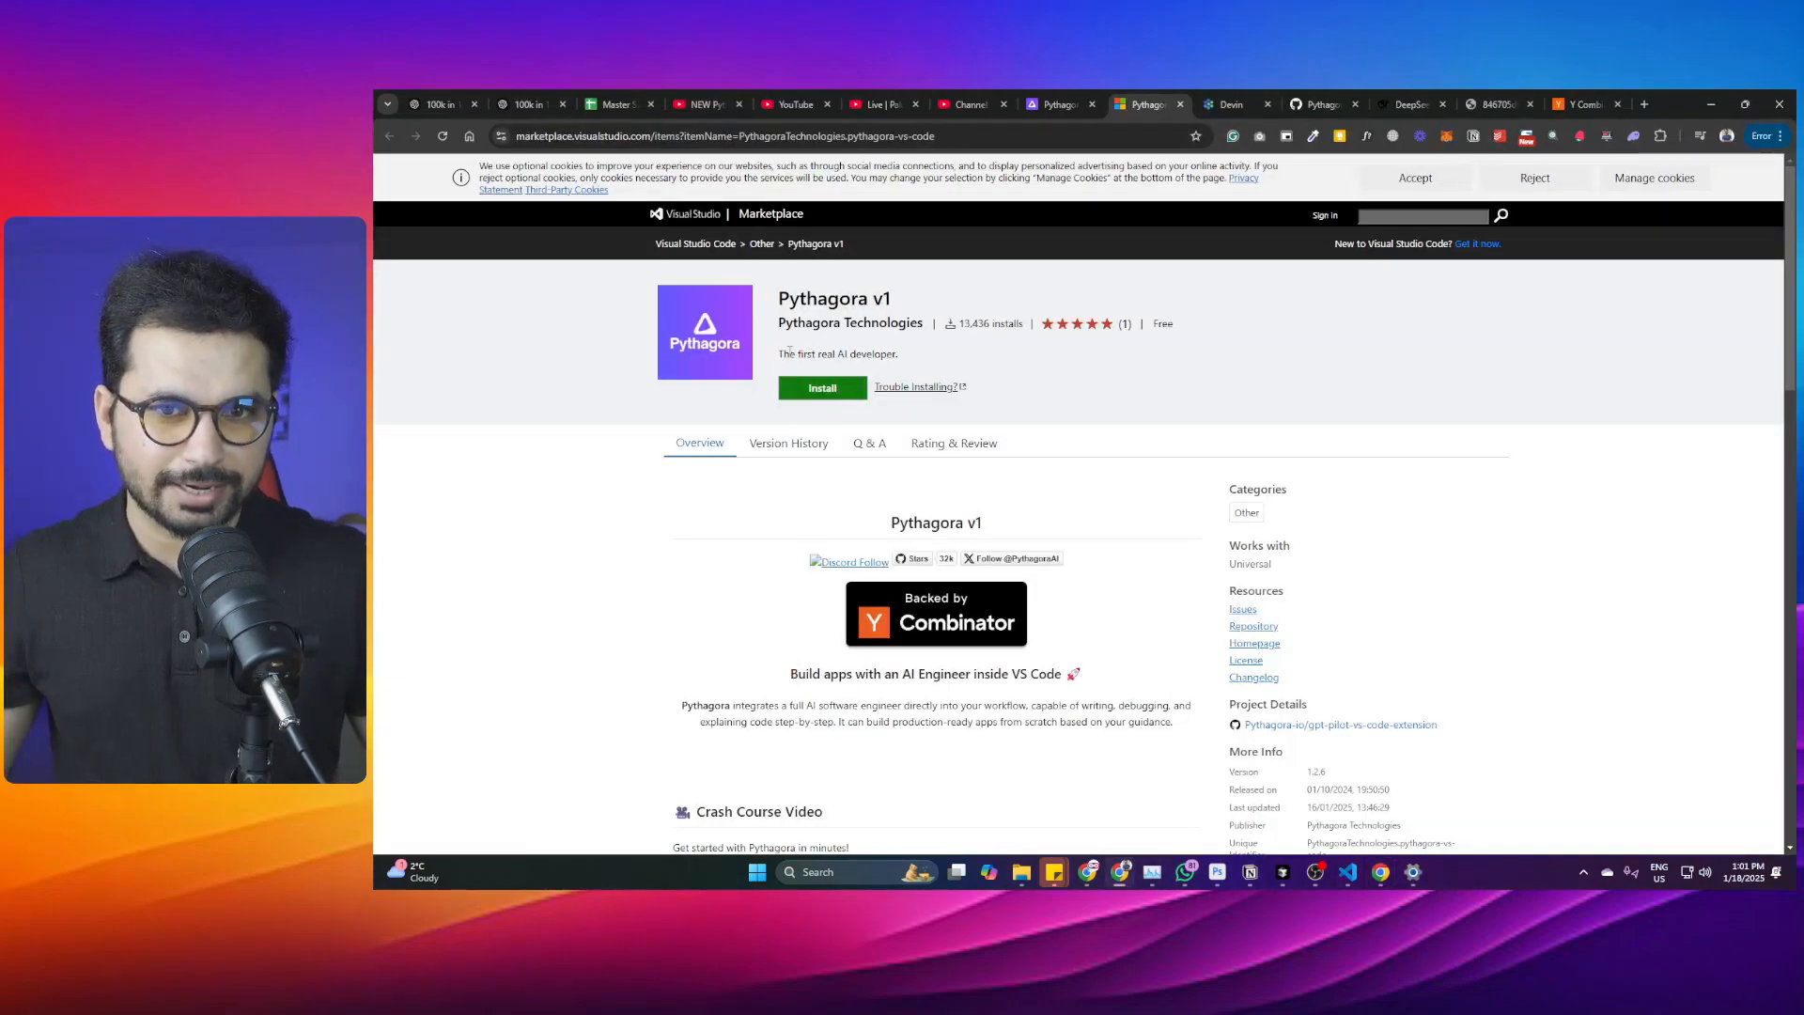
mouse_move(1413, 177)
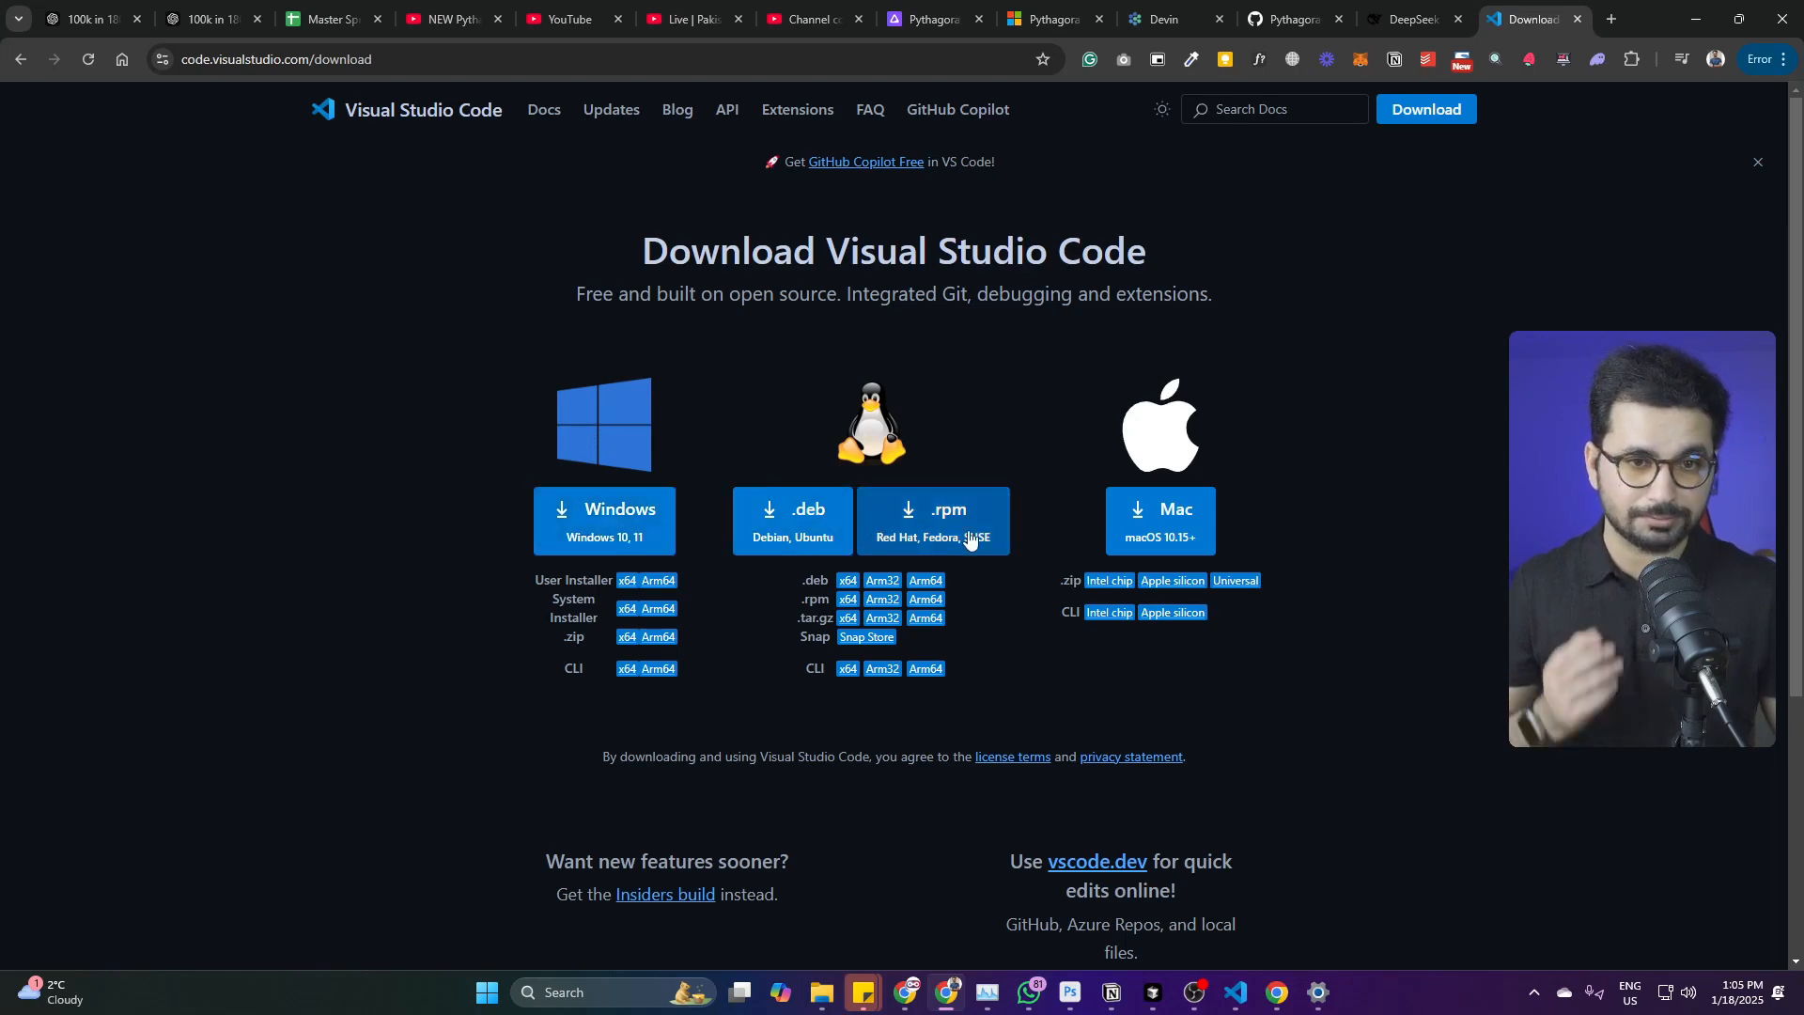
Step: Show Pythagora v1 as an installed extension in VS Code's Extensions view
click(1234, 991)
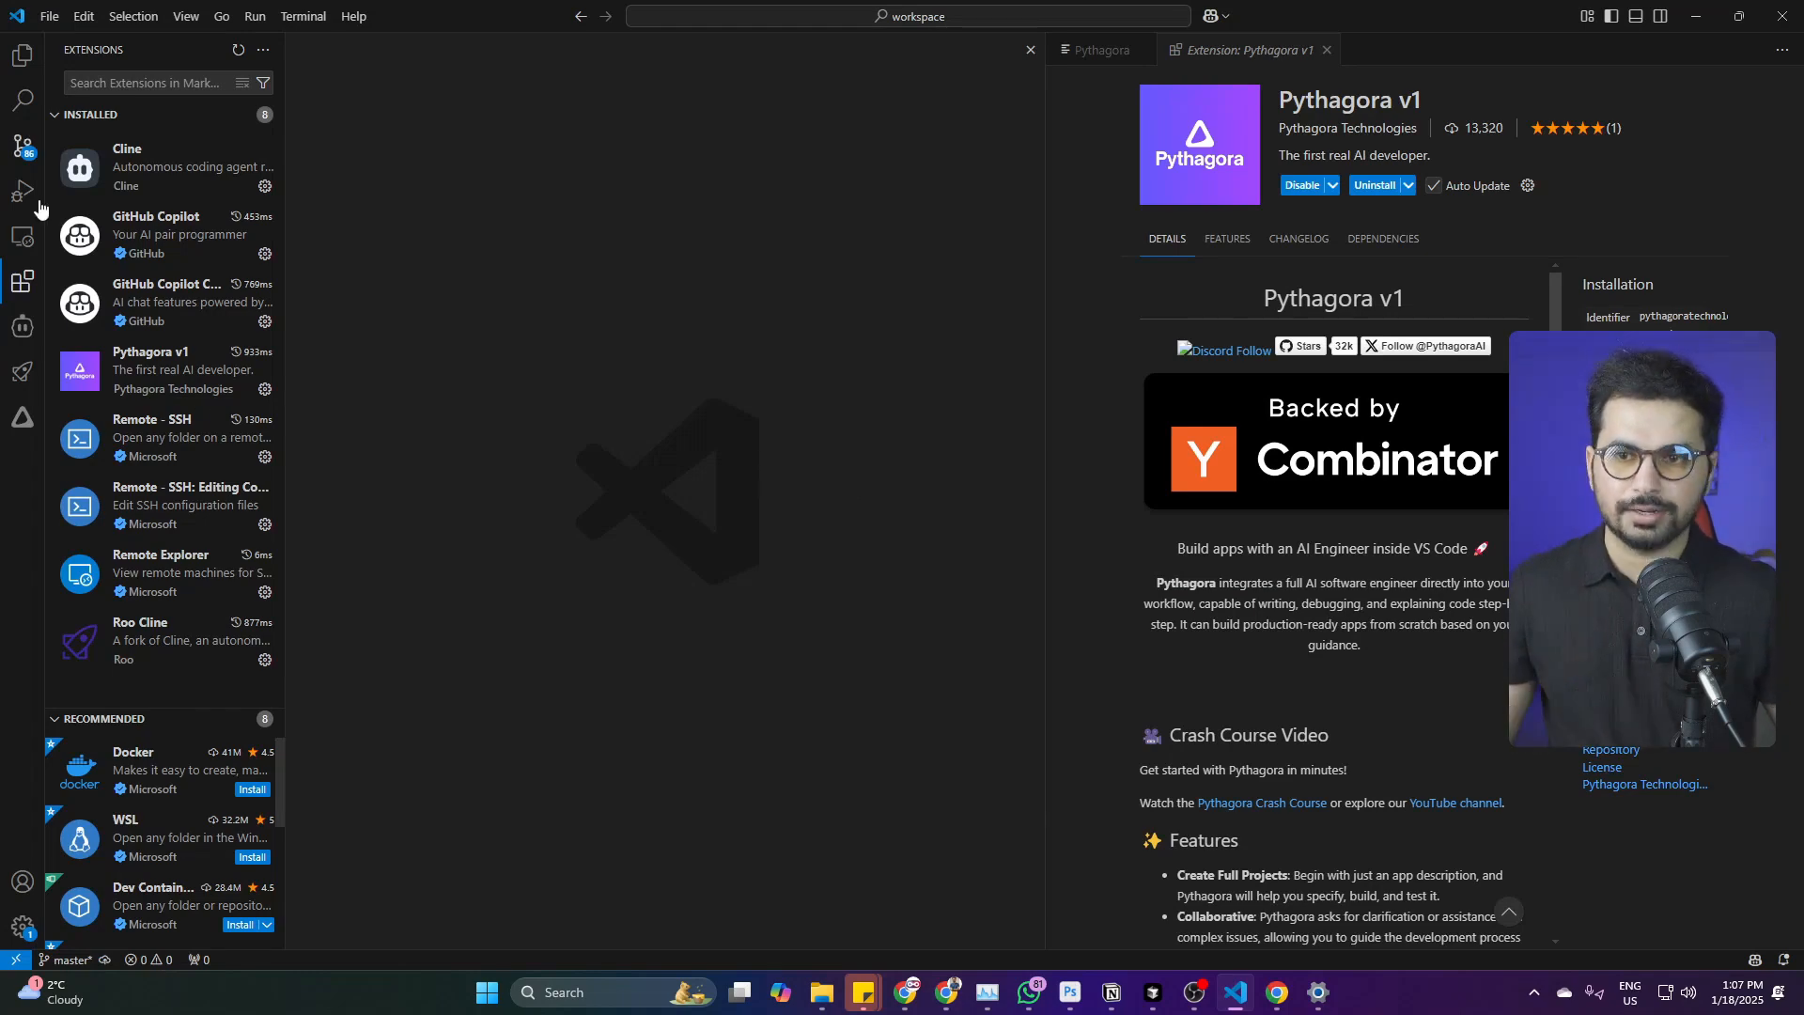
Step: Search the Extensions view for 'Pythagora v1' to reach its welcome panel
text(Pythagora v1)
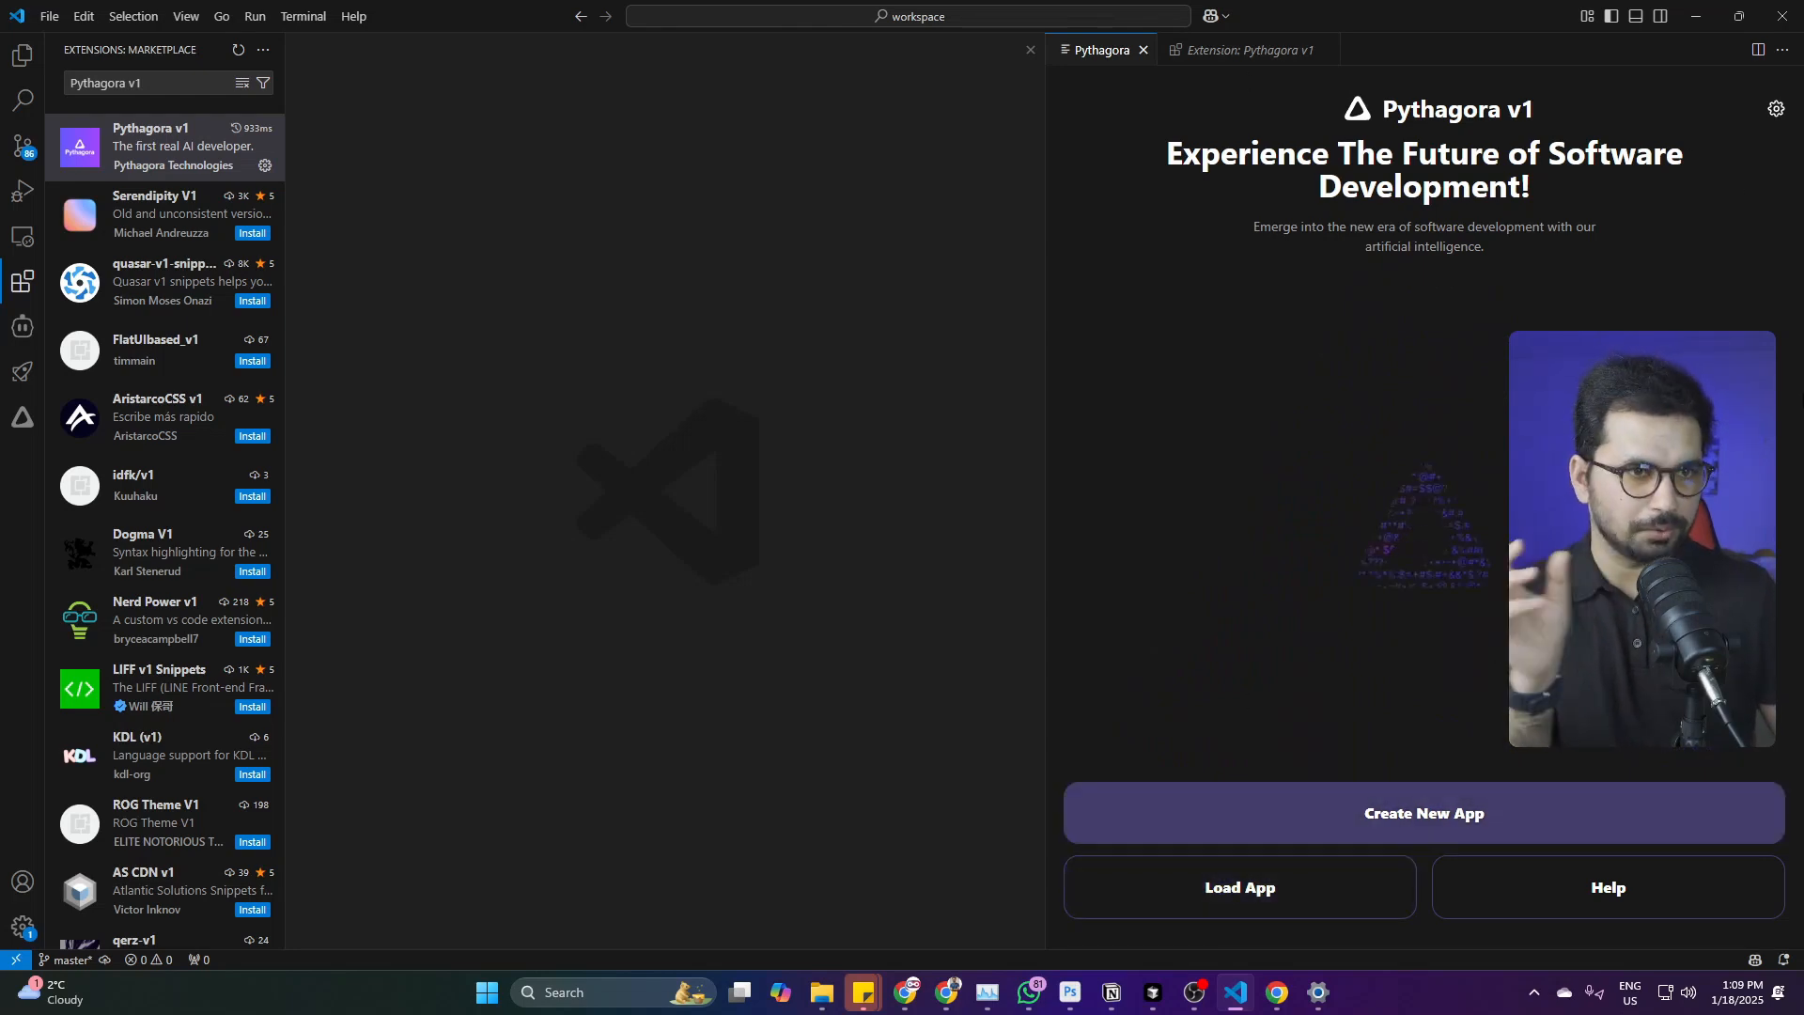
Step: Review Pythagora's settings showing a Pro prepaid subscription and $1.88 remaining credits
click(1776, 109)
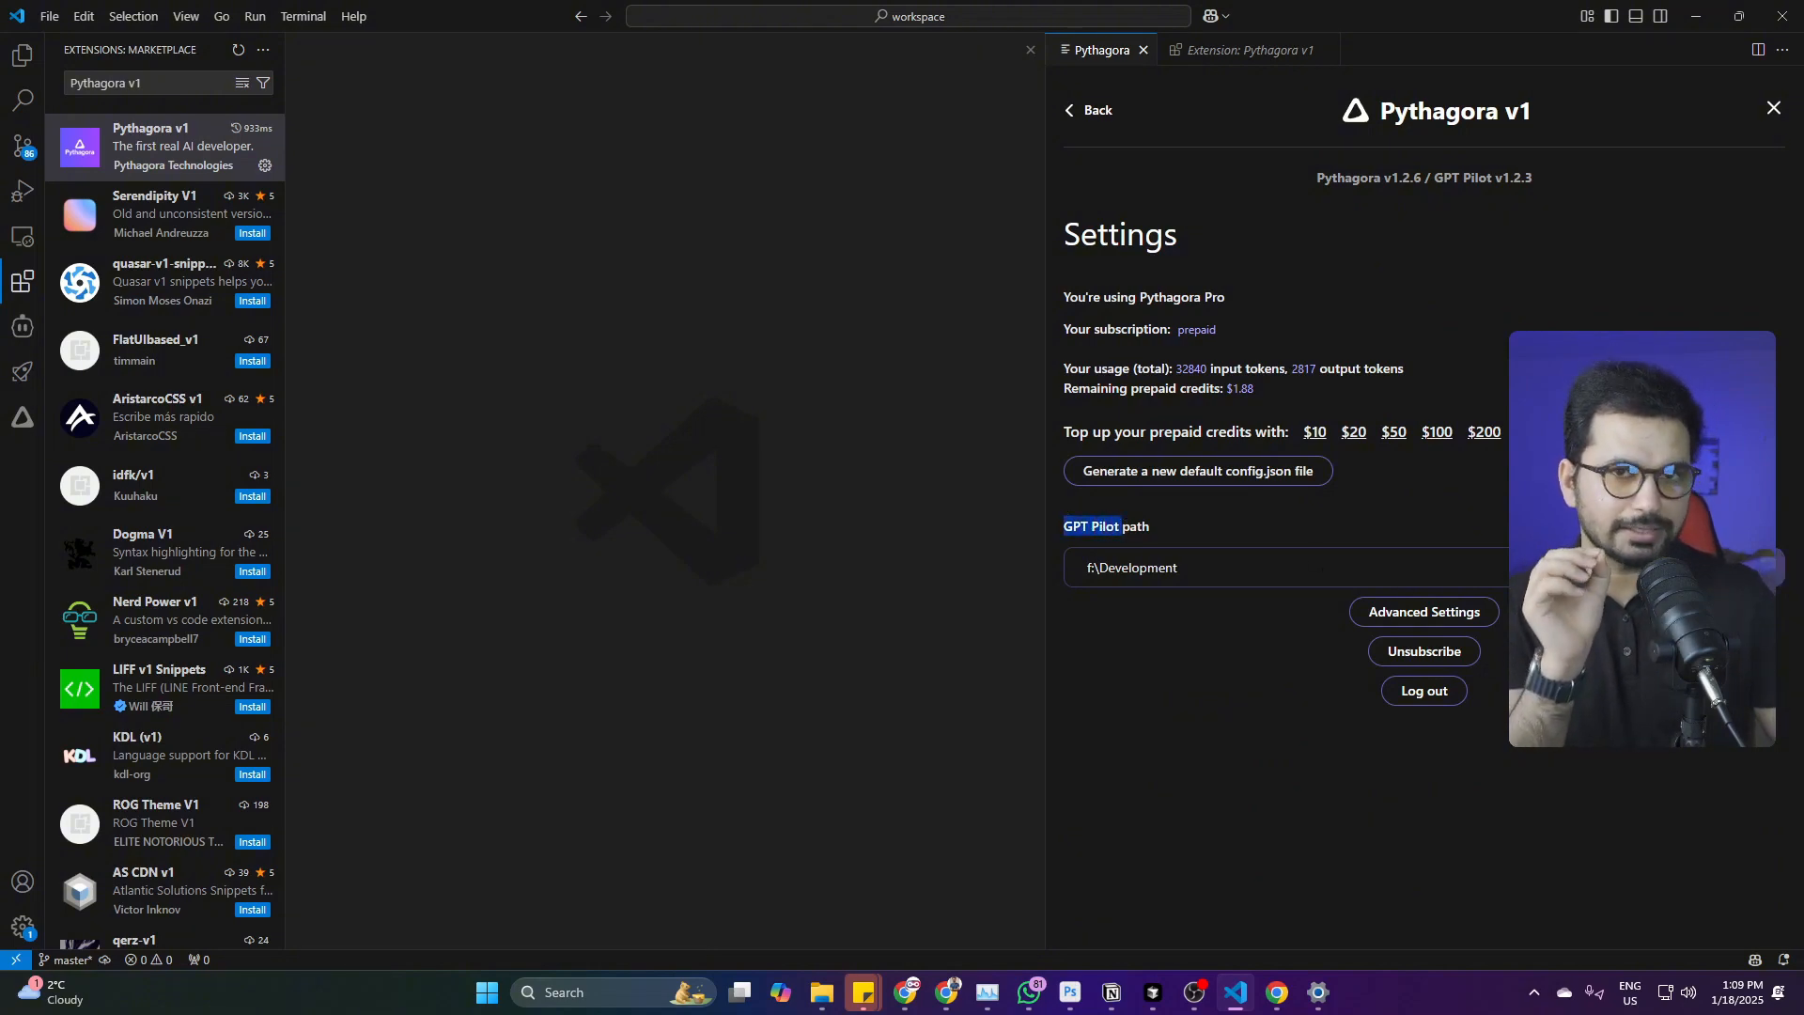
click(1150, 567)
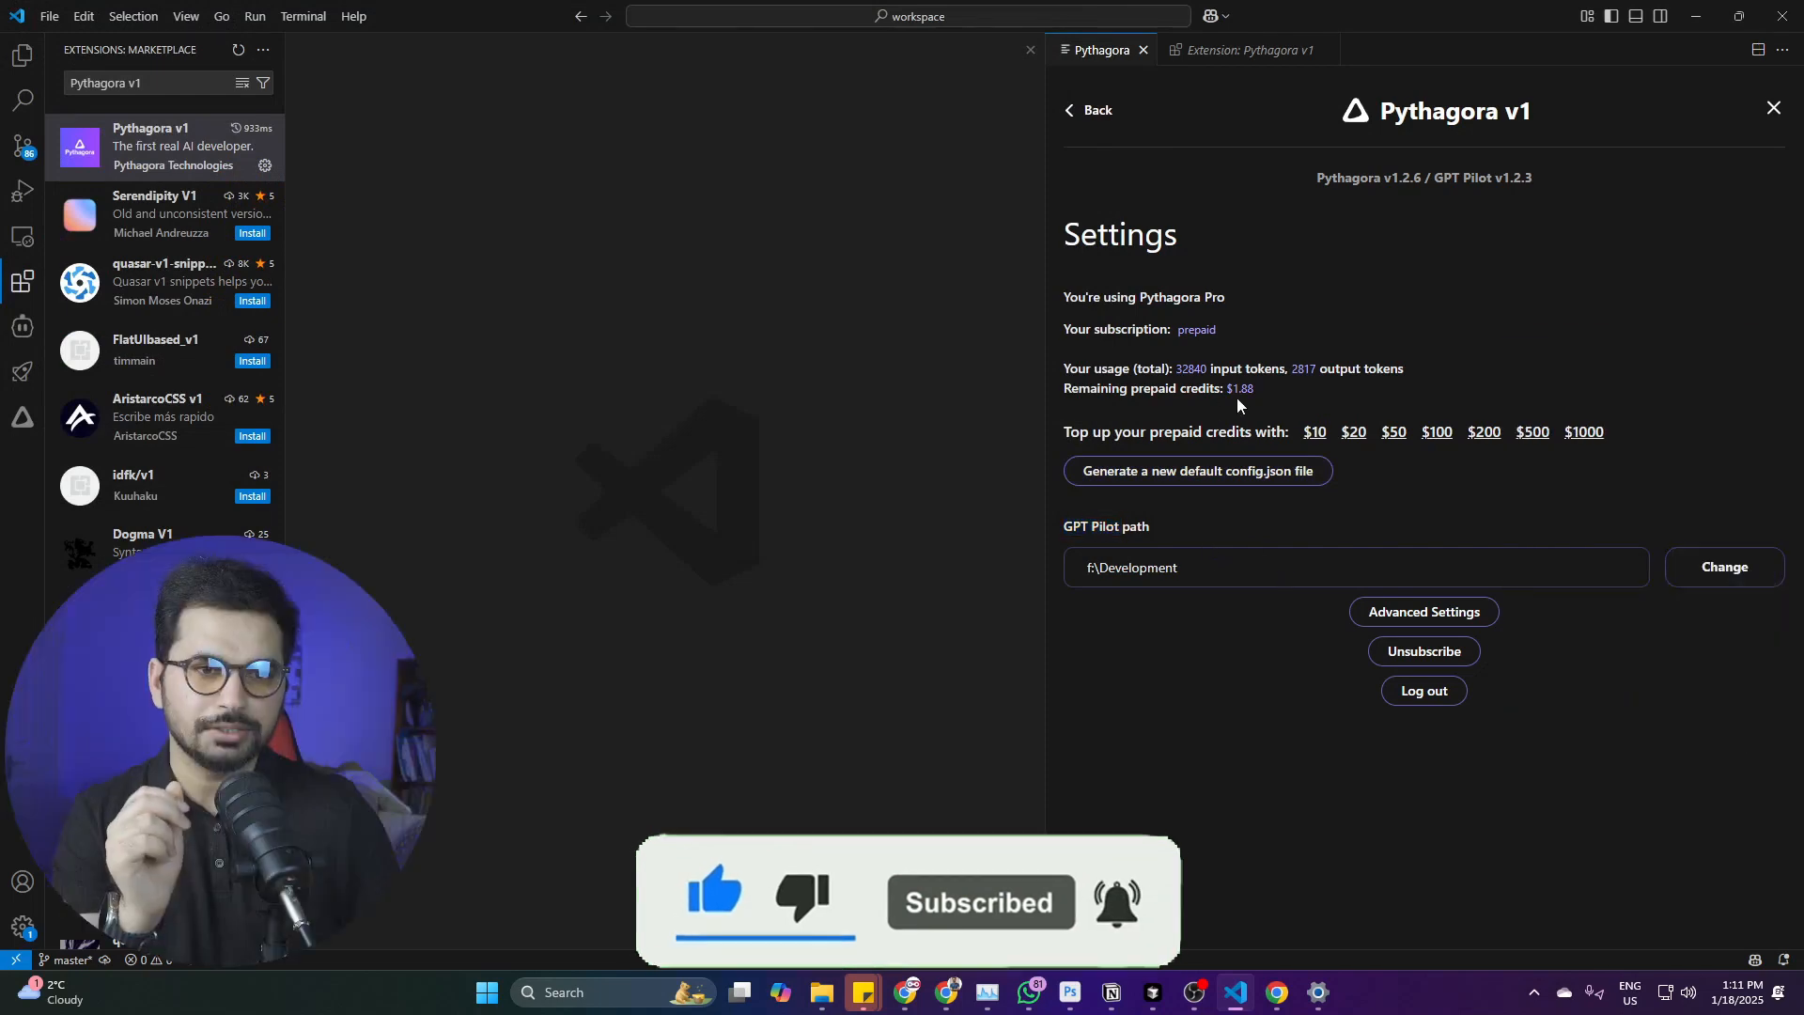
double_click(1240, 389)
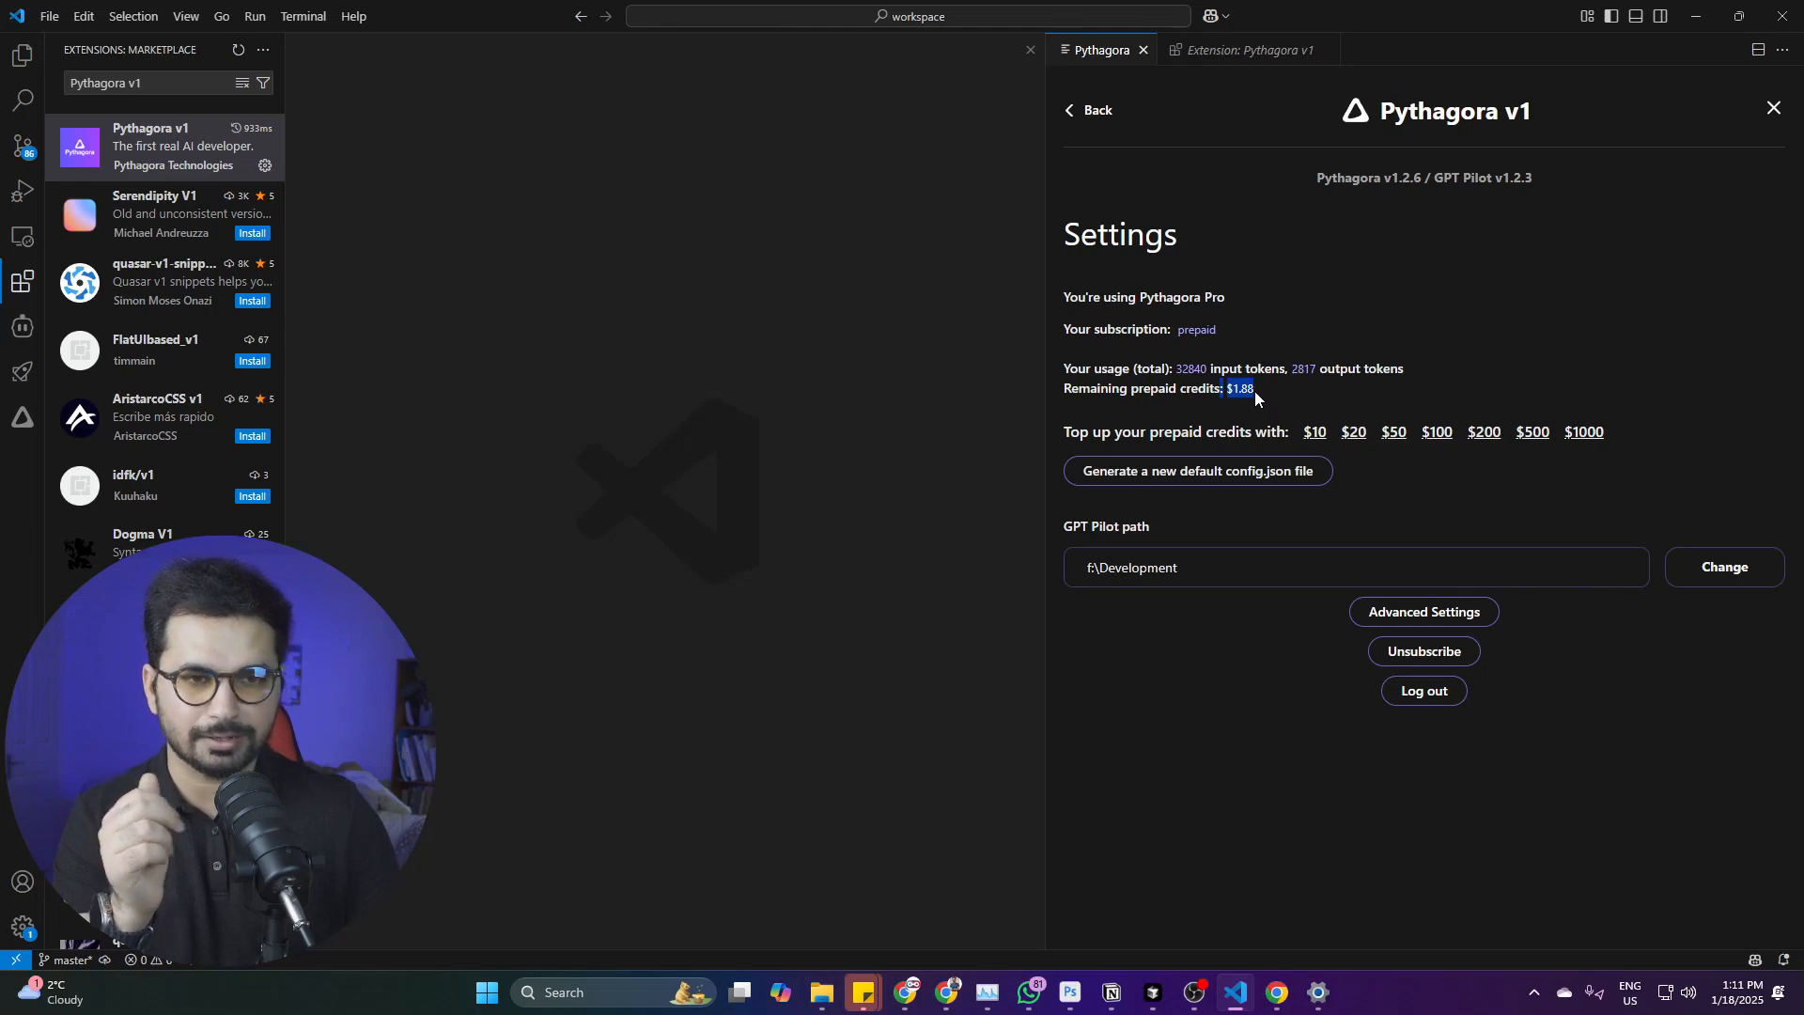
mouse_move(1274, 393)
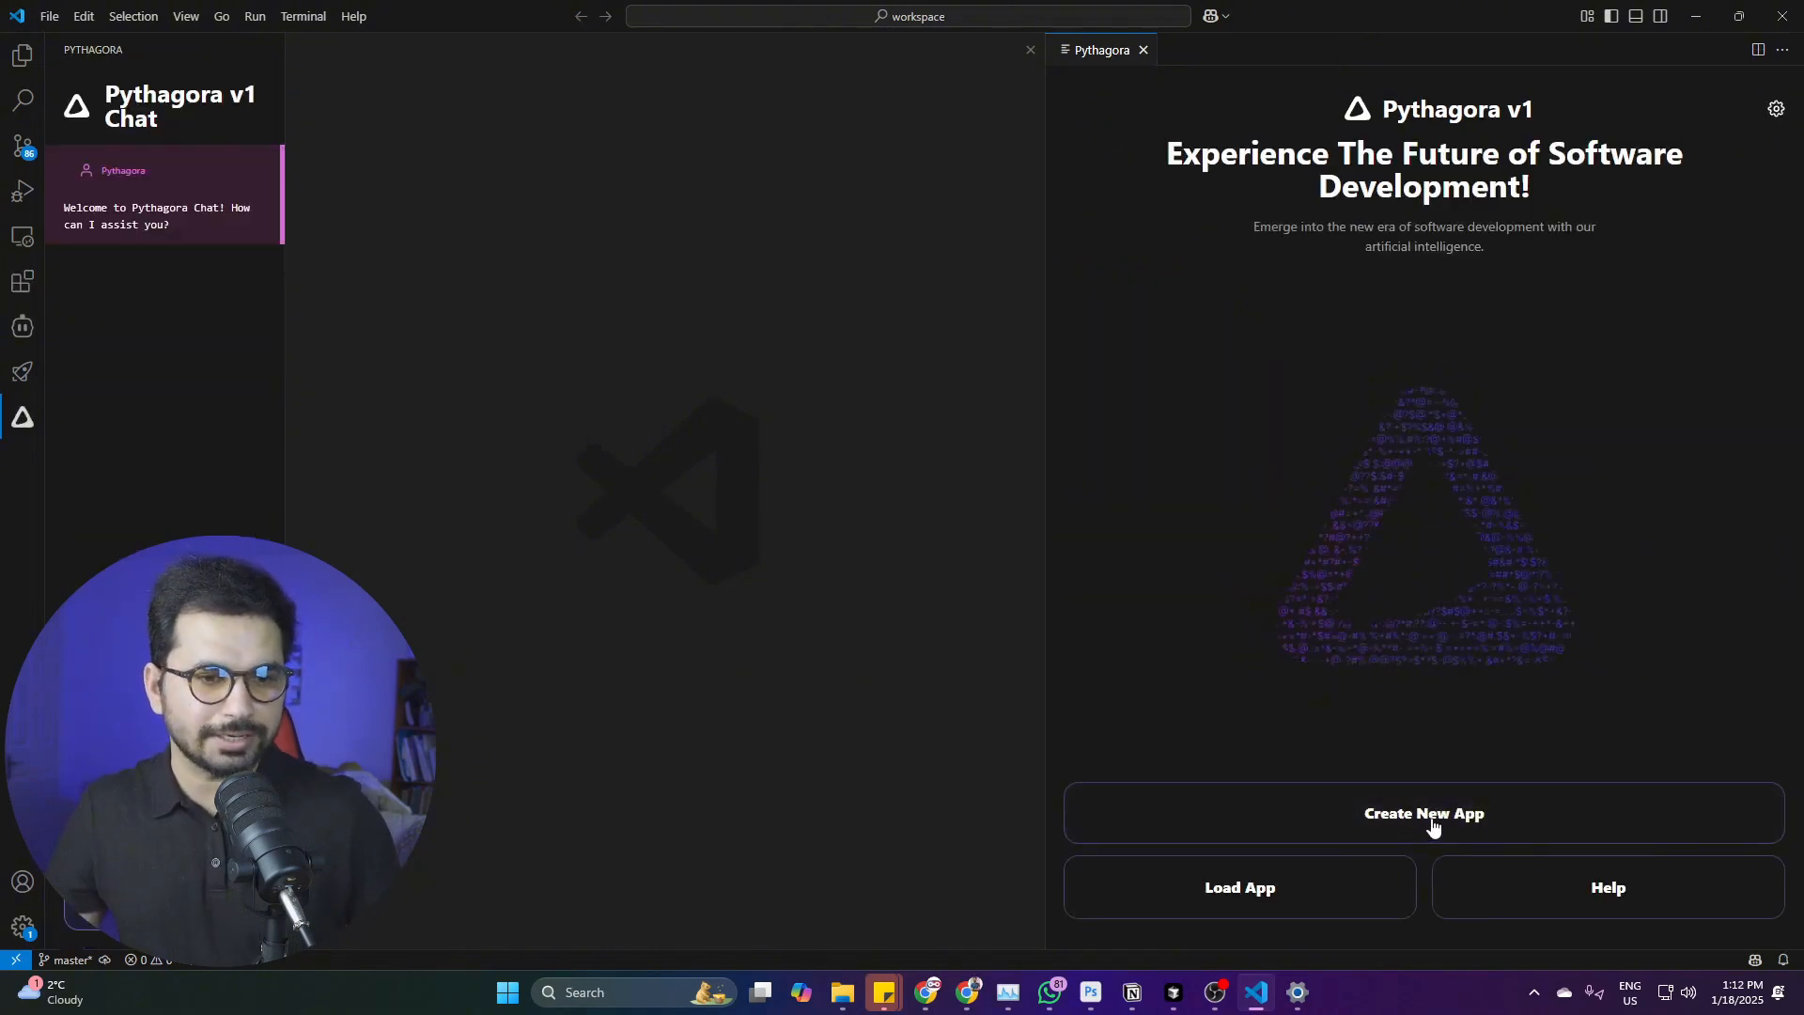
Step: Create a new Node.js app named 'Virtual assistant' with Git initialized
click(1423, 814)
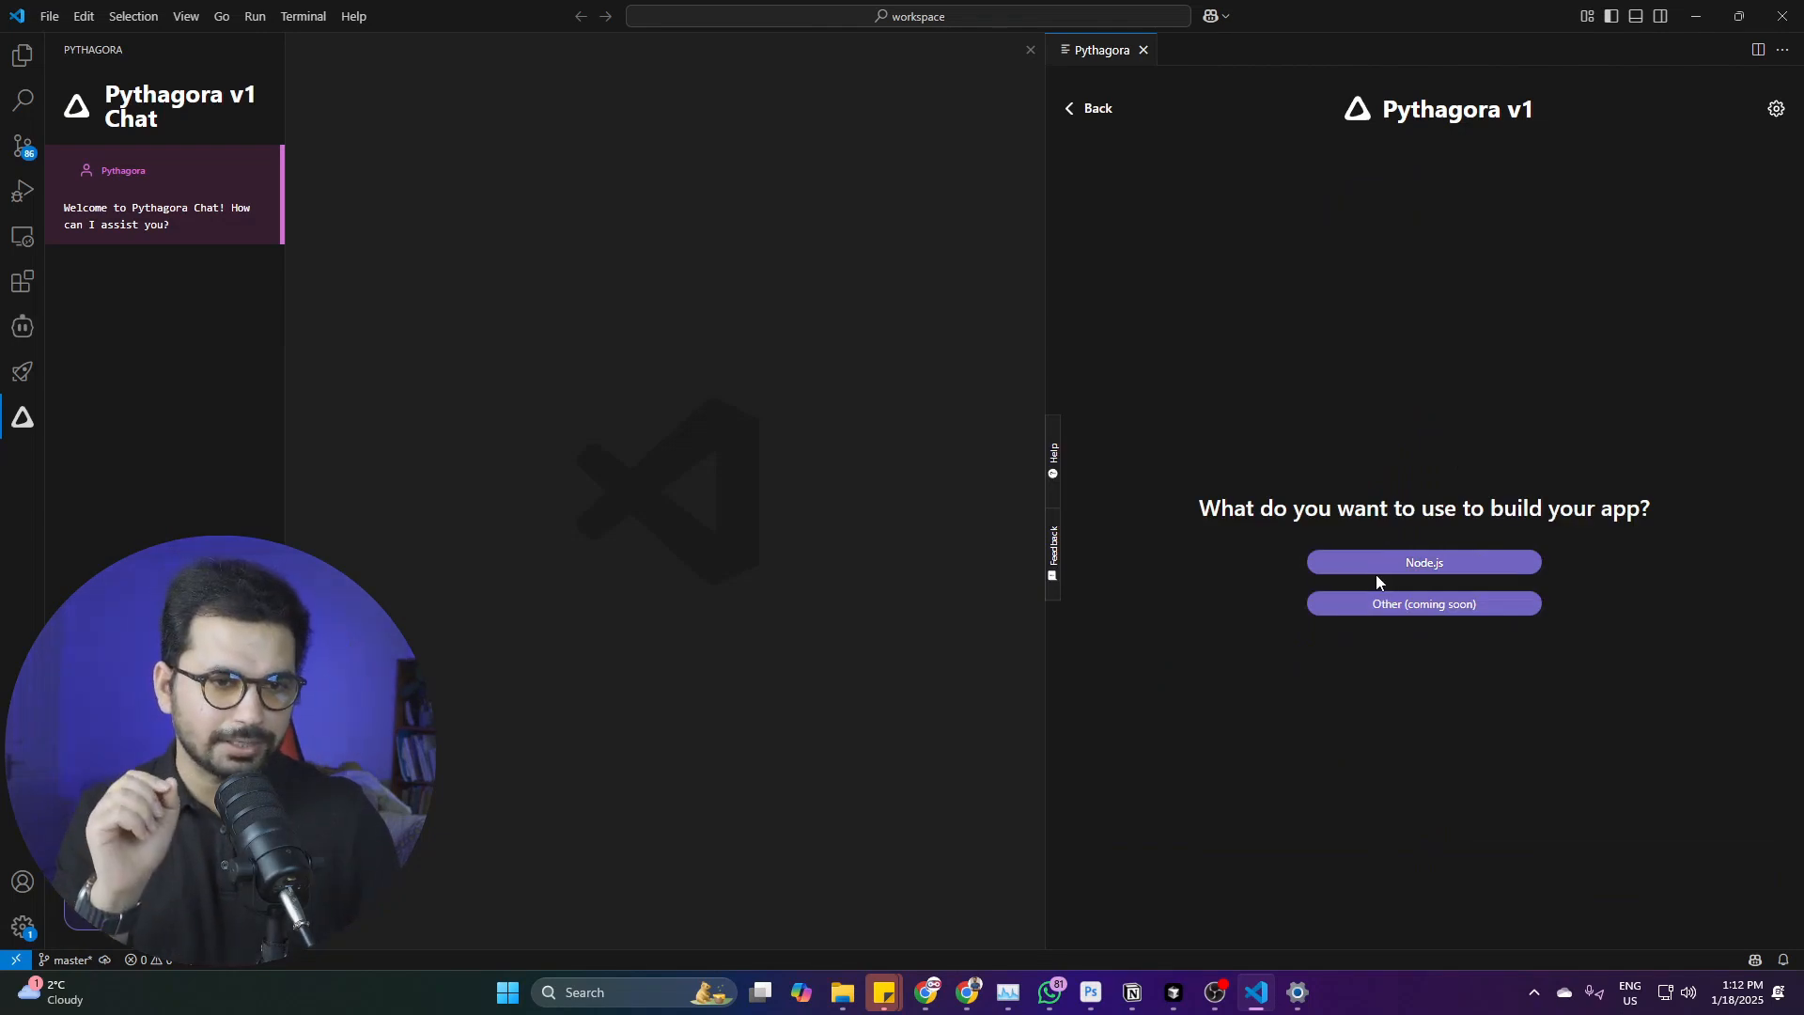
click(1422, 562)
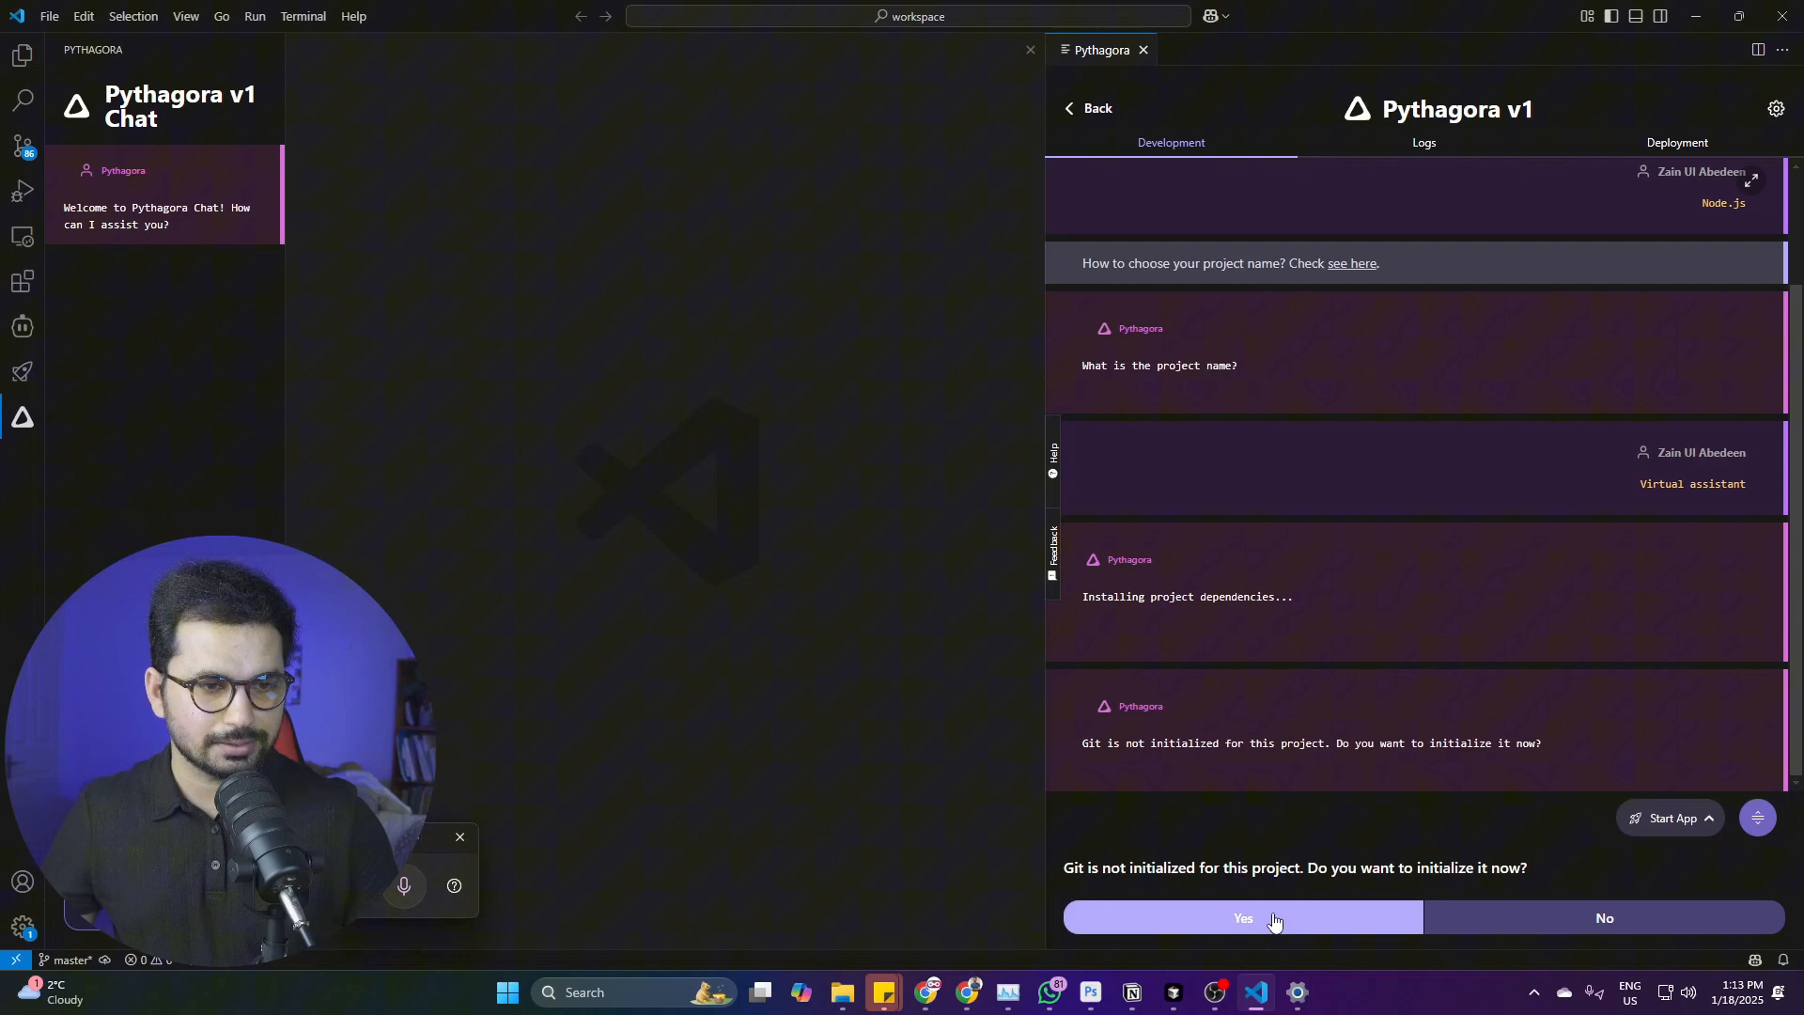
click(1241, 917)
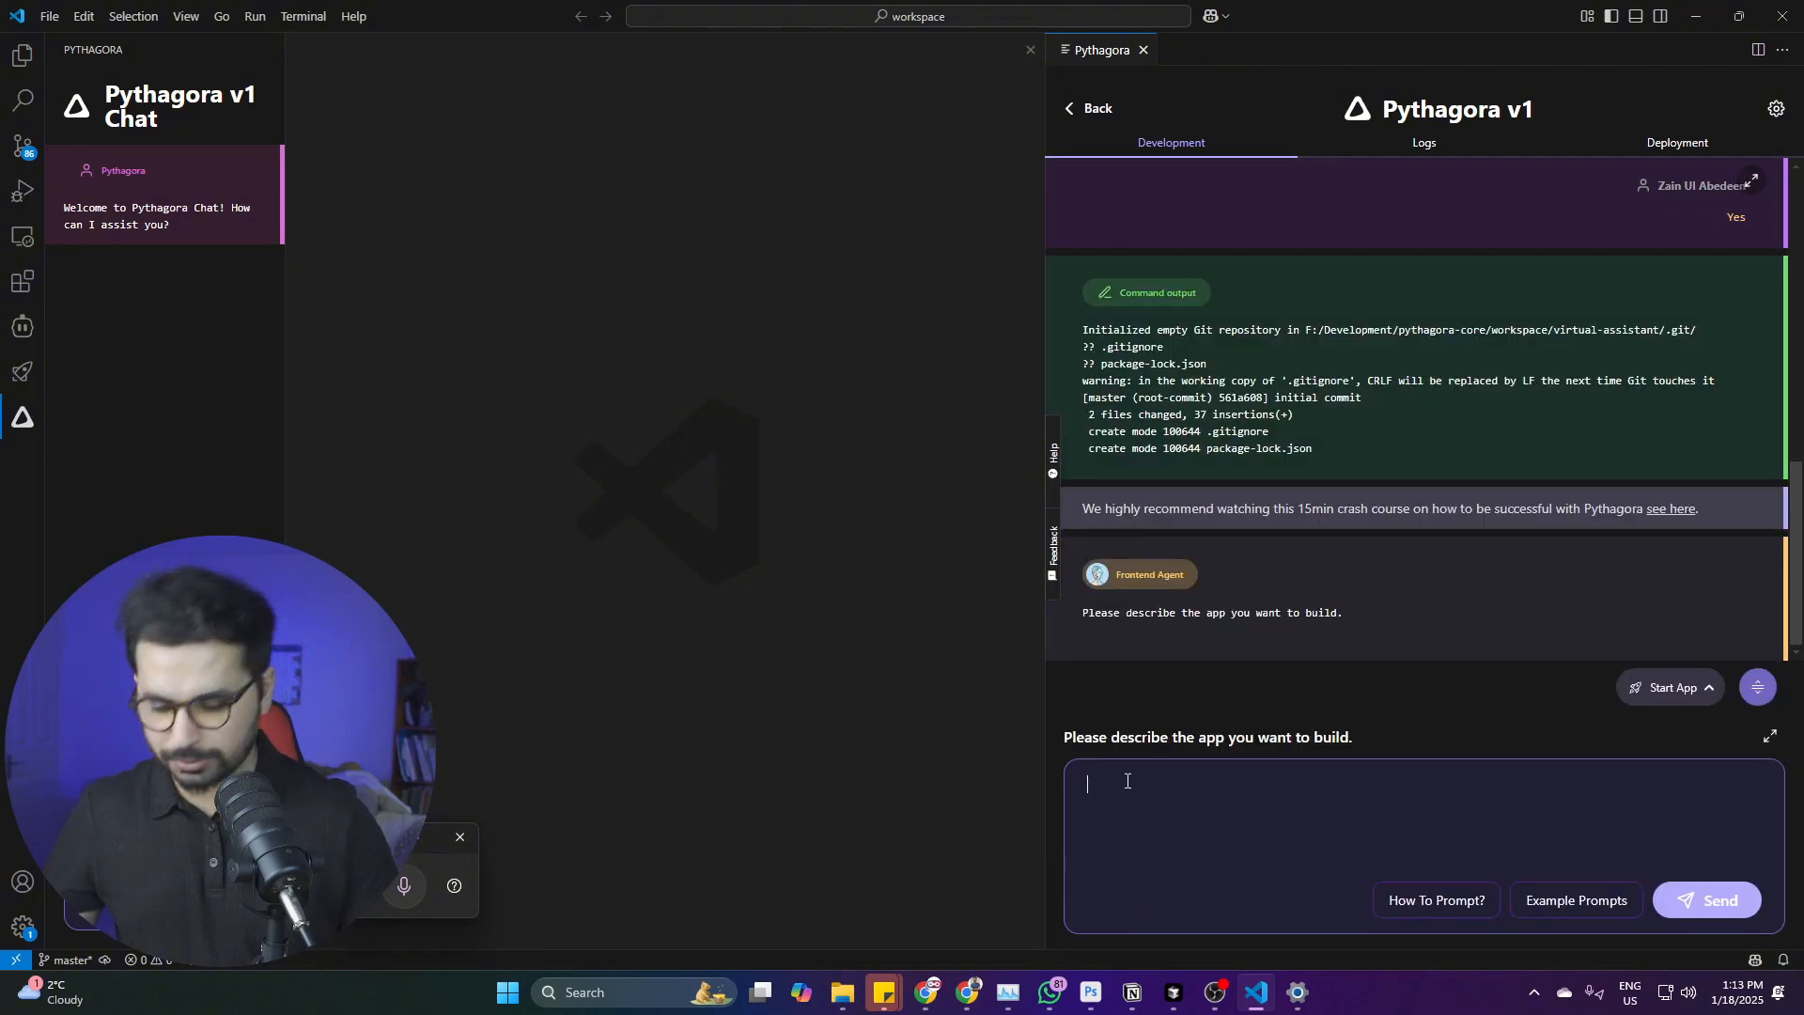
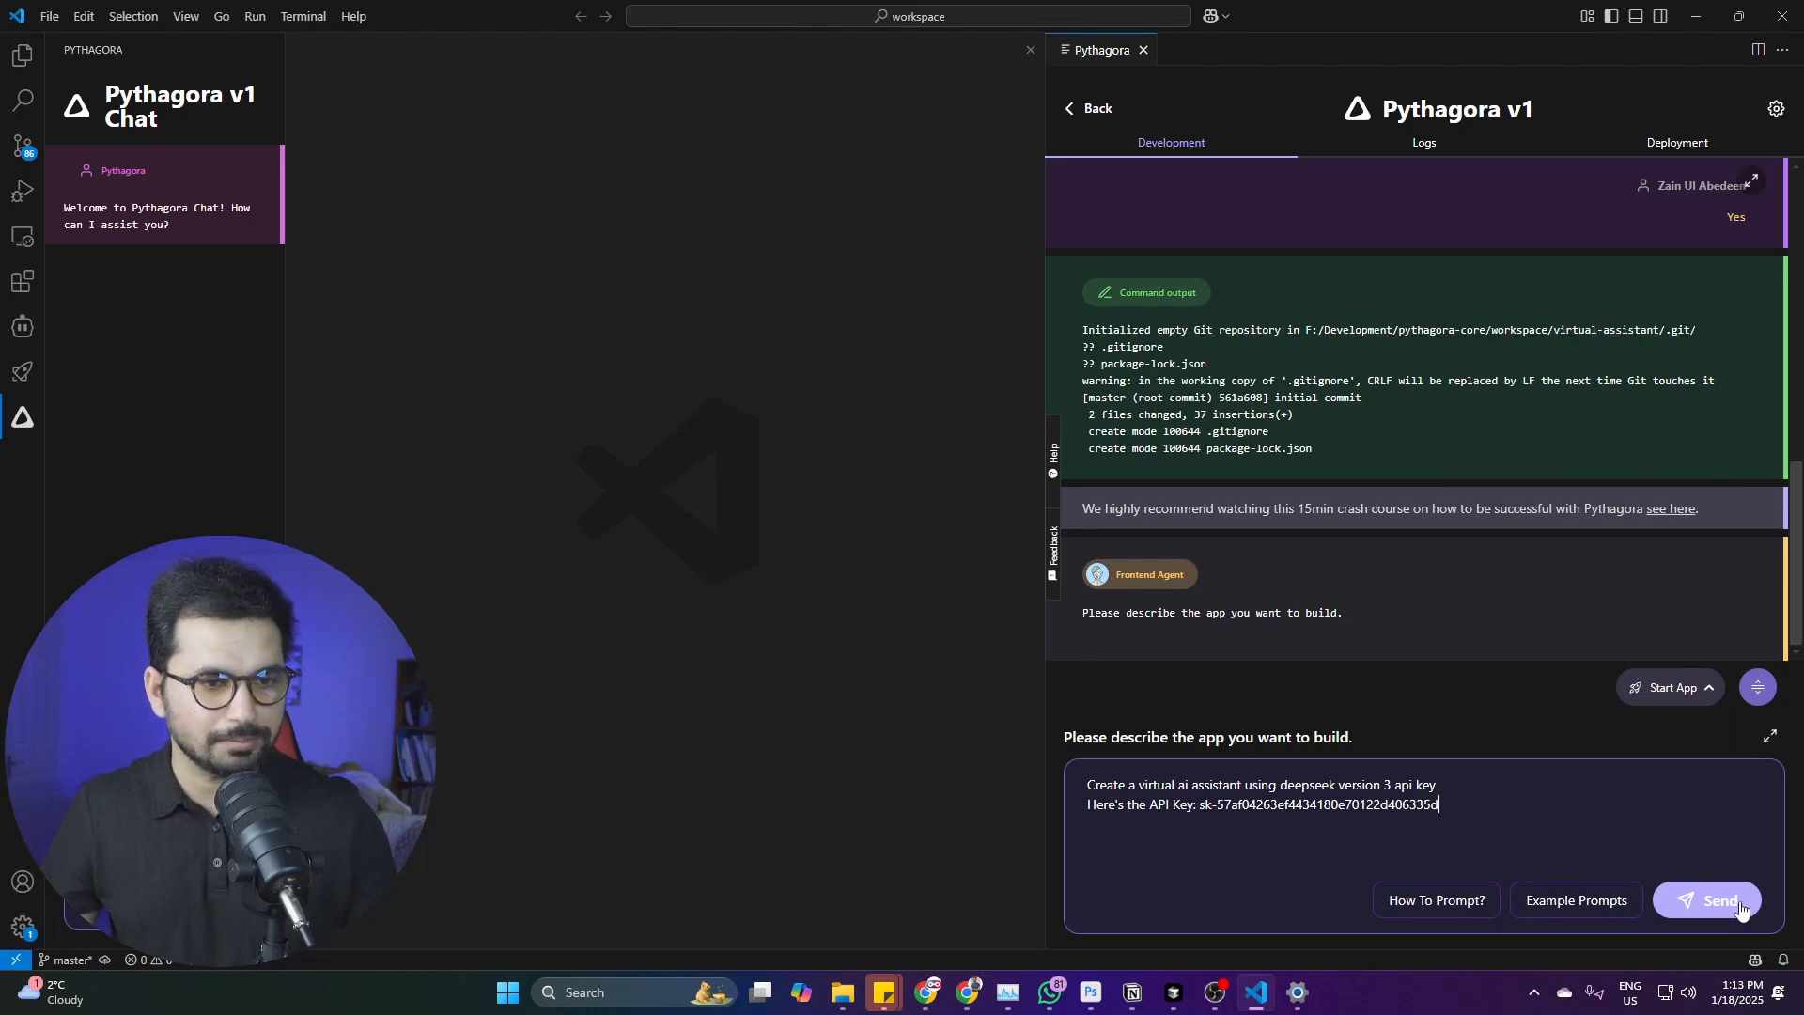
click(1719, 900)
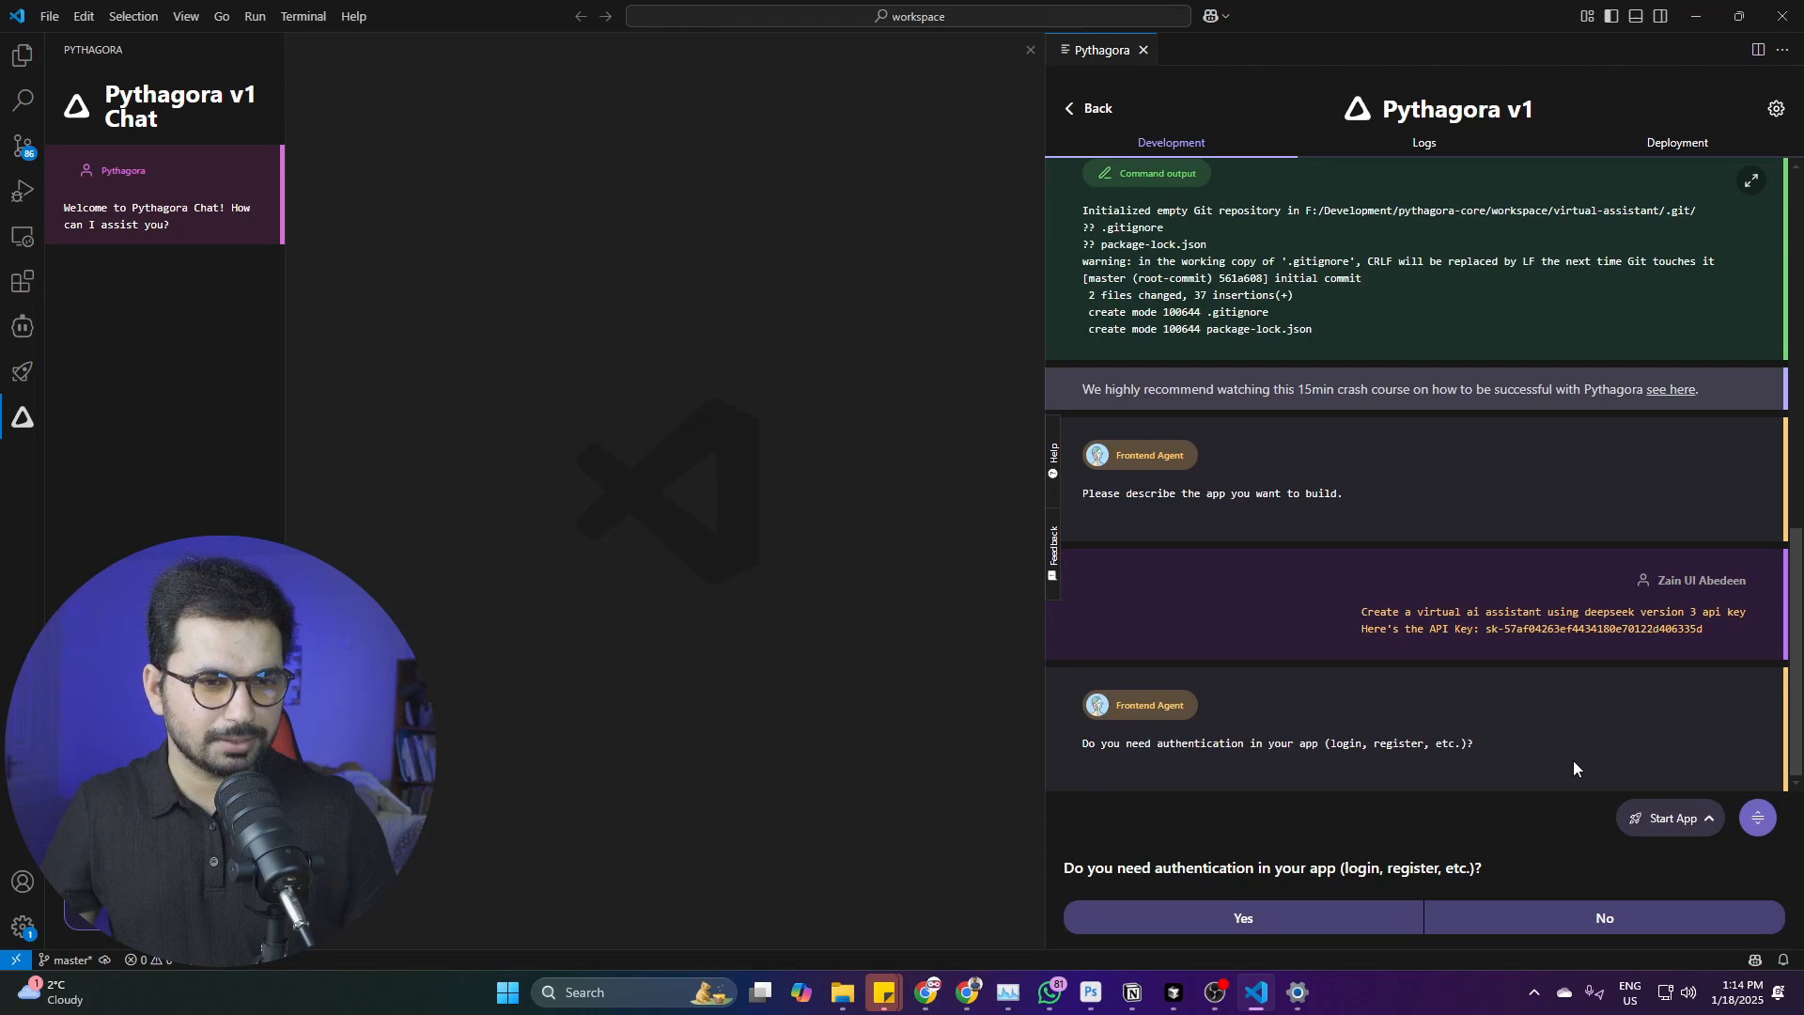
Step: Decline authentication and let the Frontend Agent finish npm install and build the frontend
click(1603, 916)
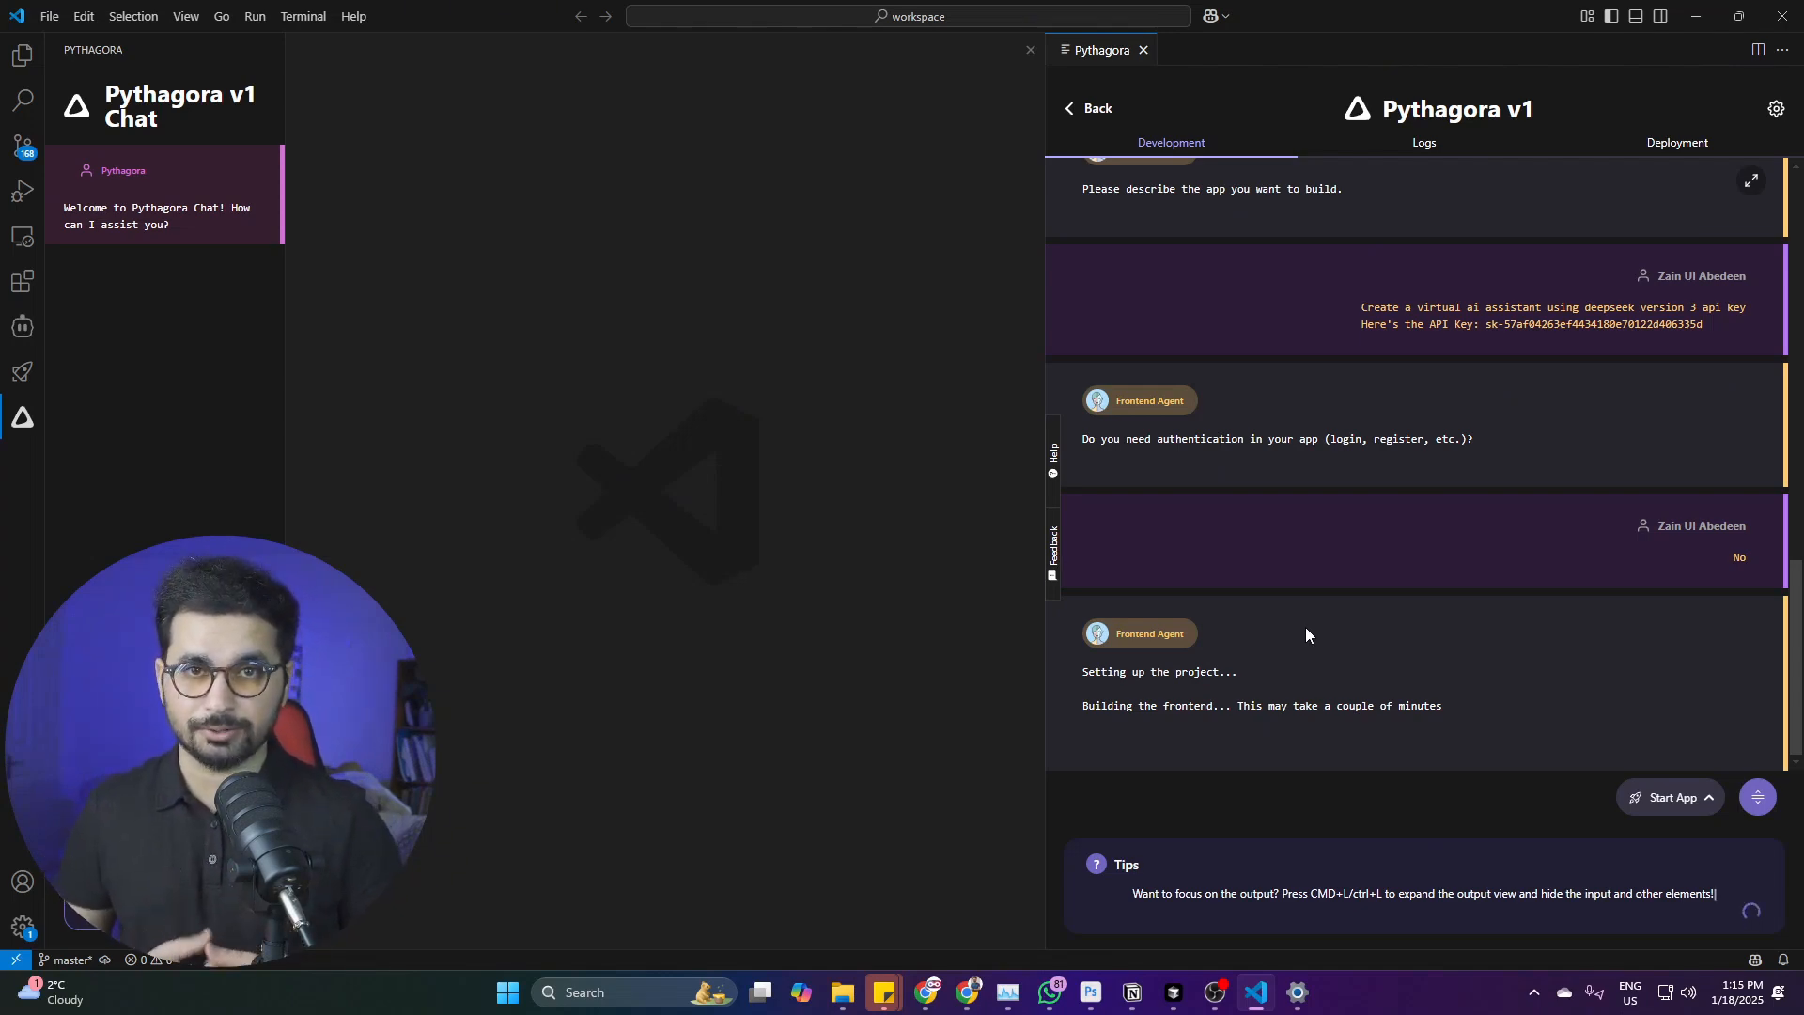
scroll(down, 3)
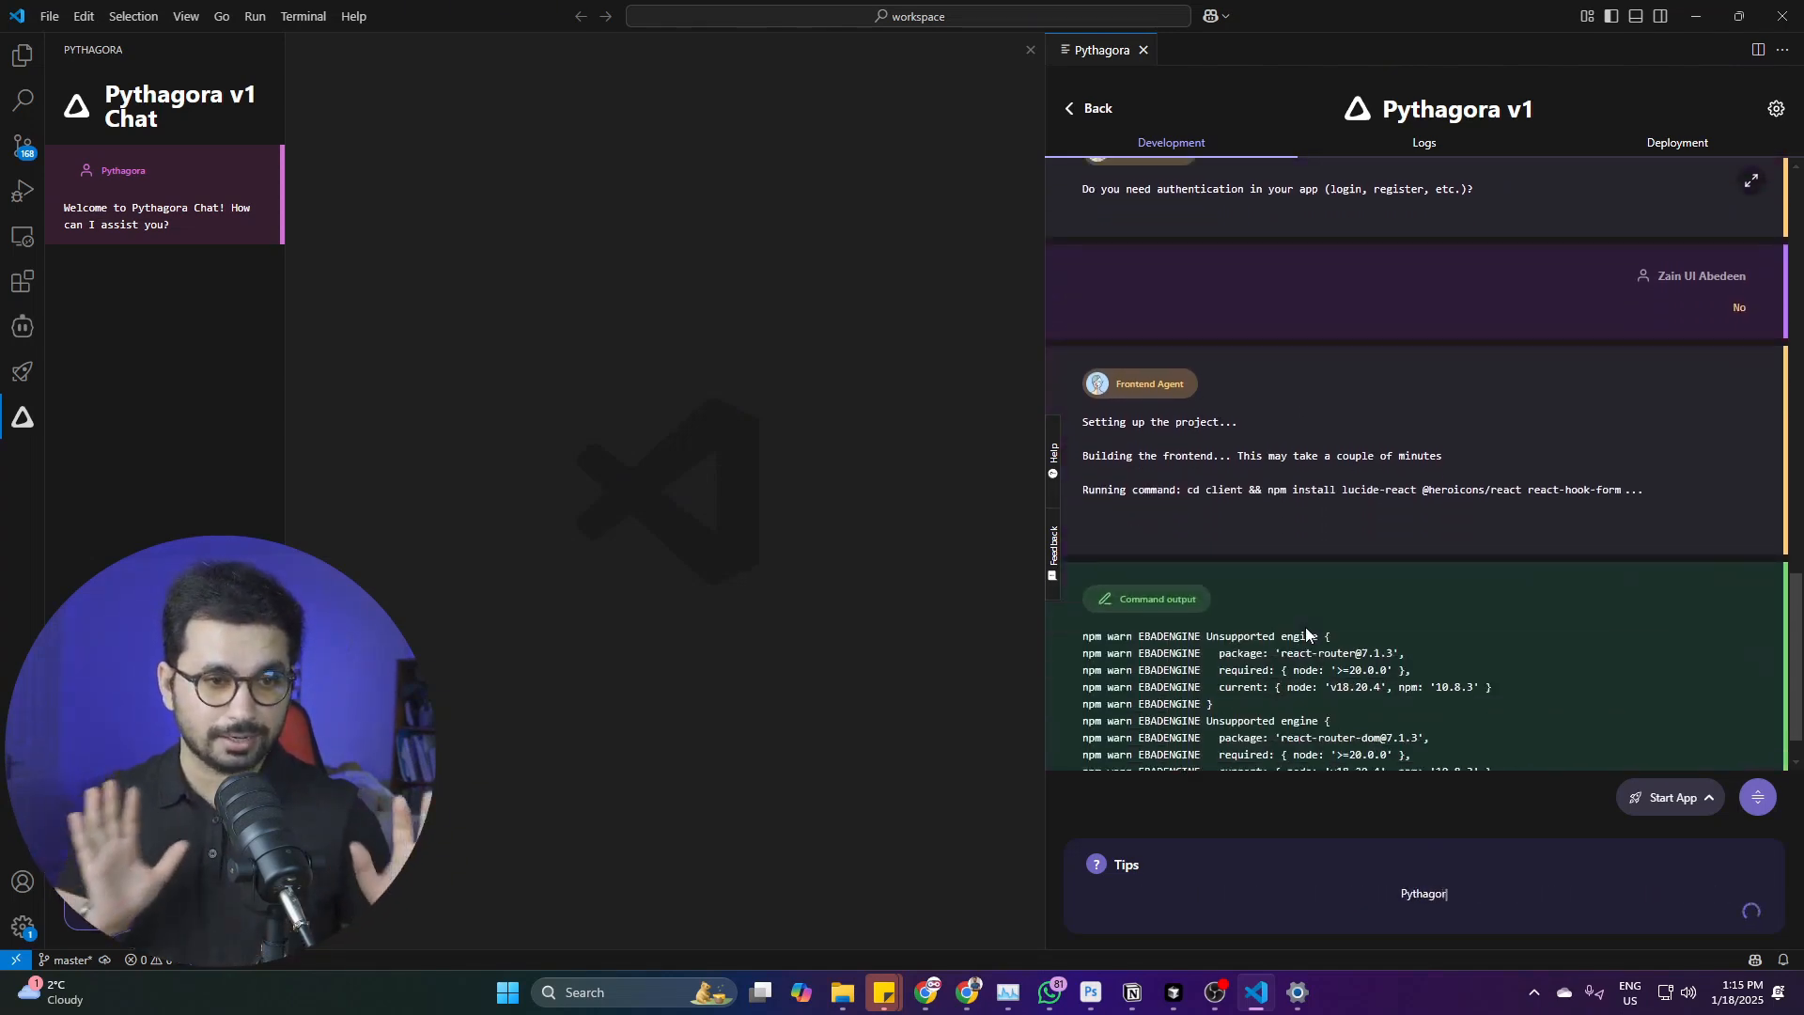
scroll(down, 3)
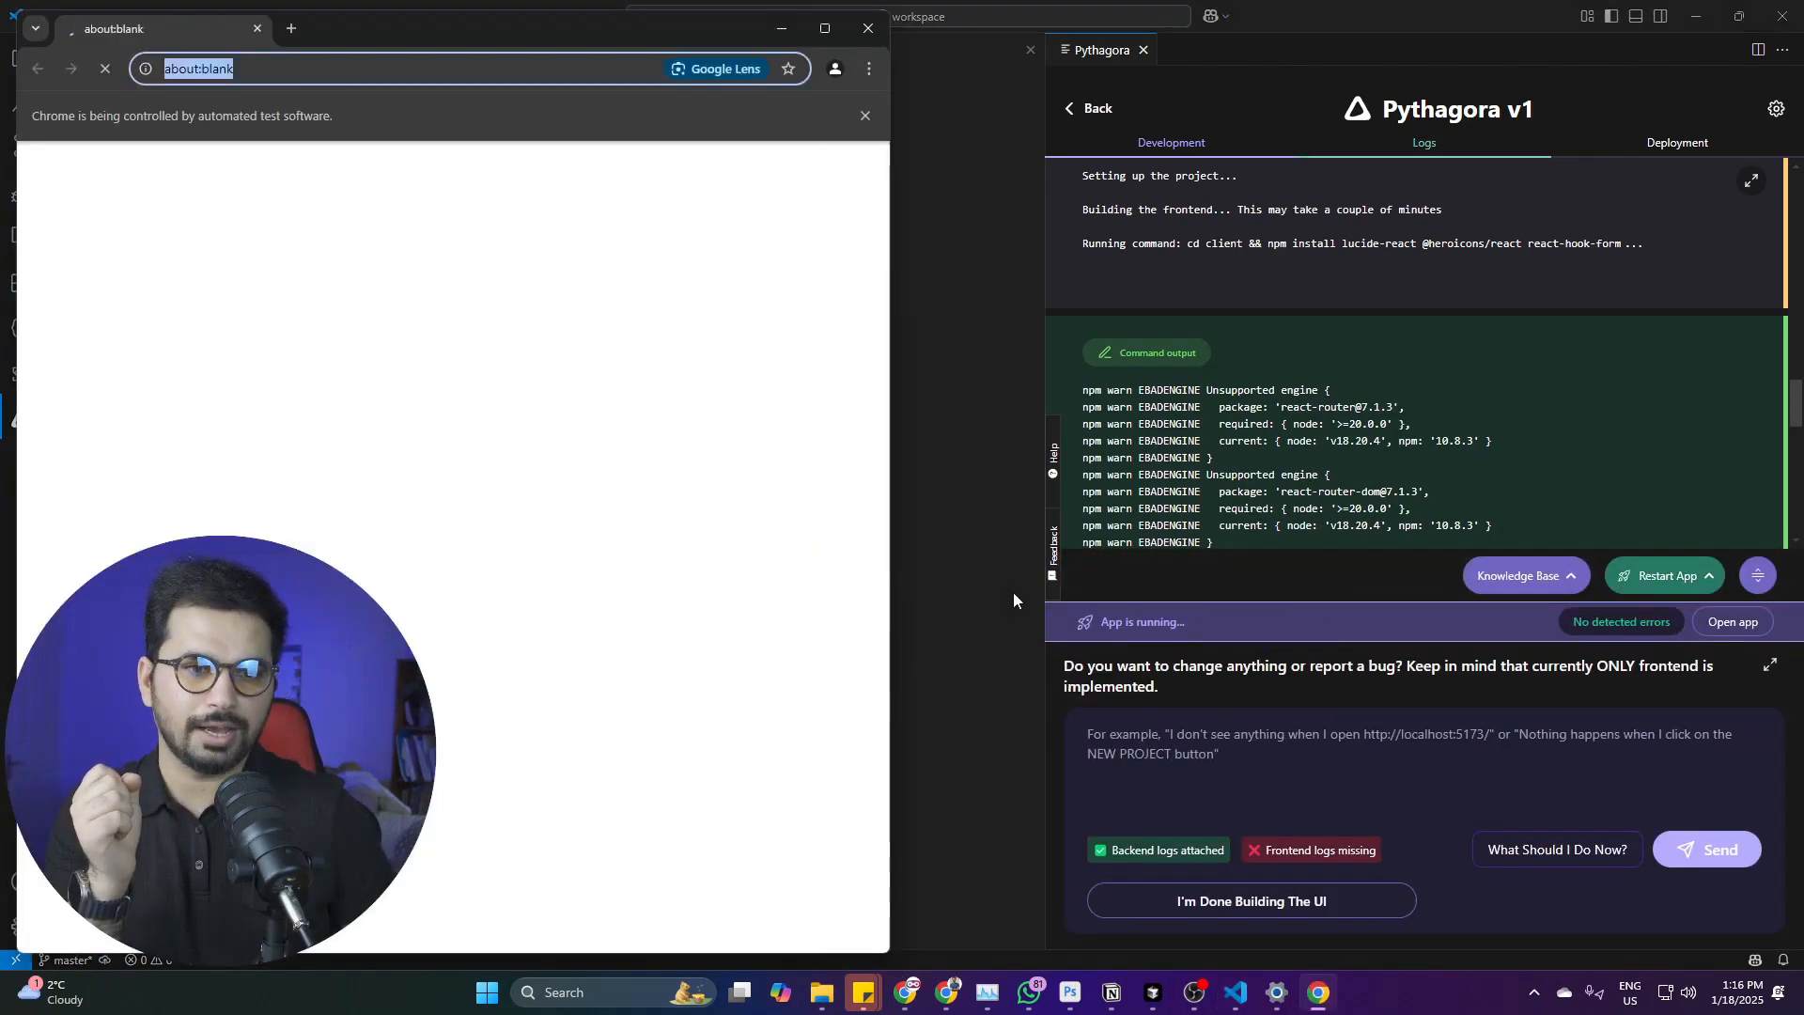
mouse_move(1238, 921)
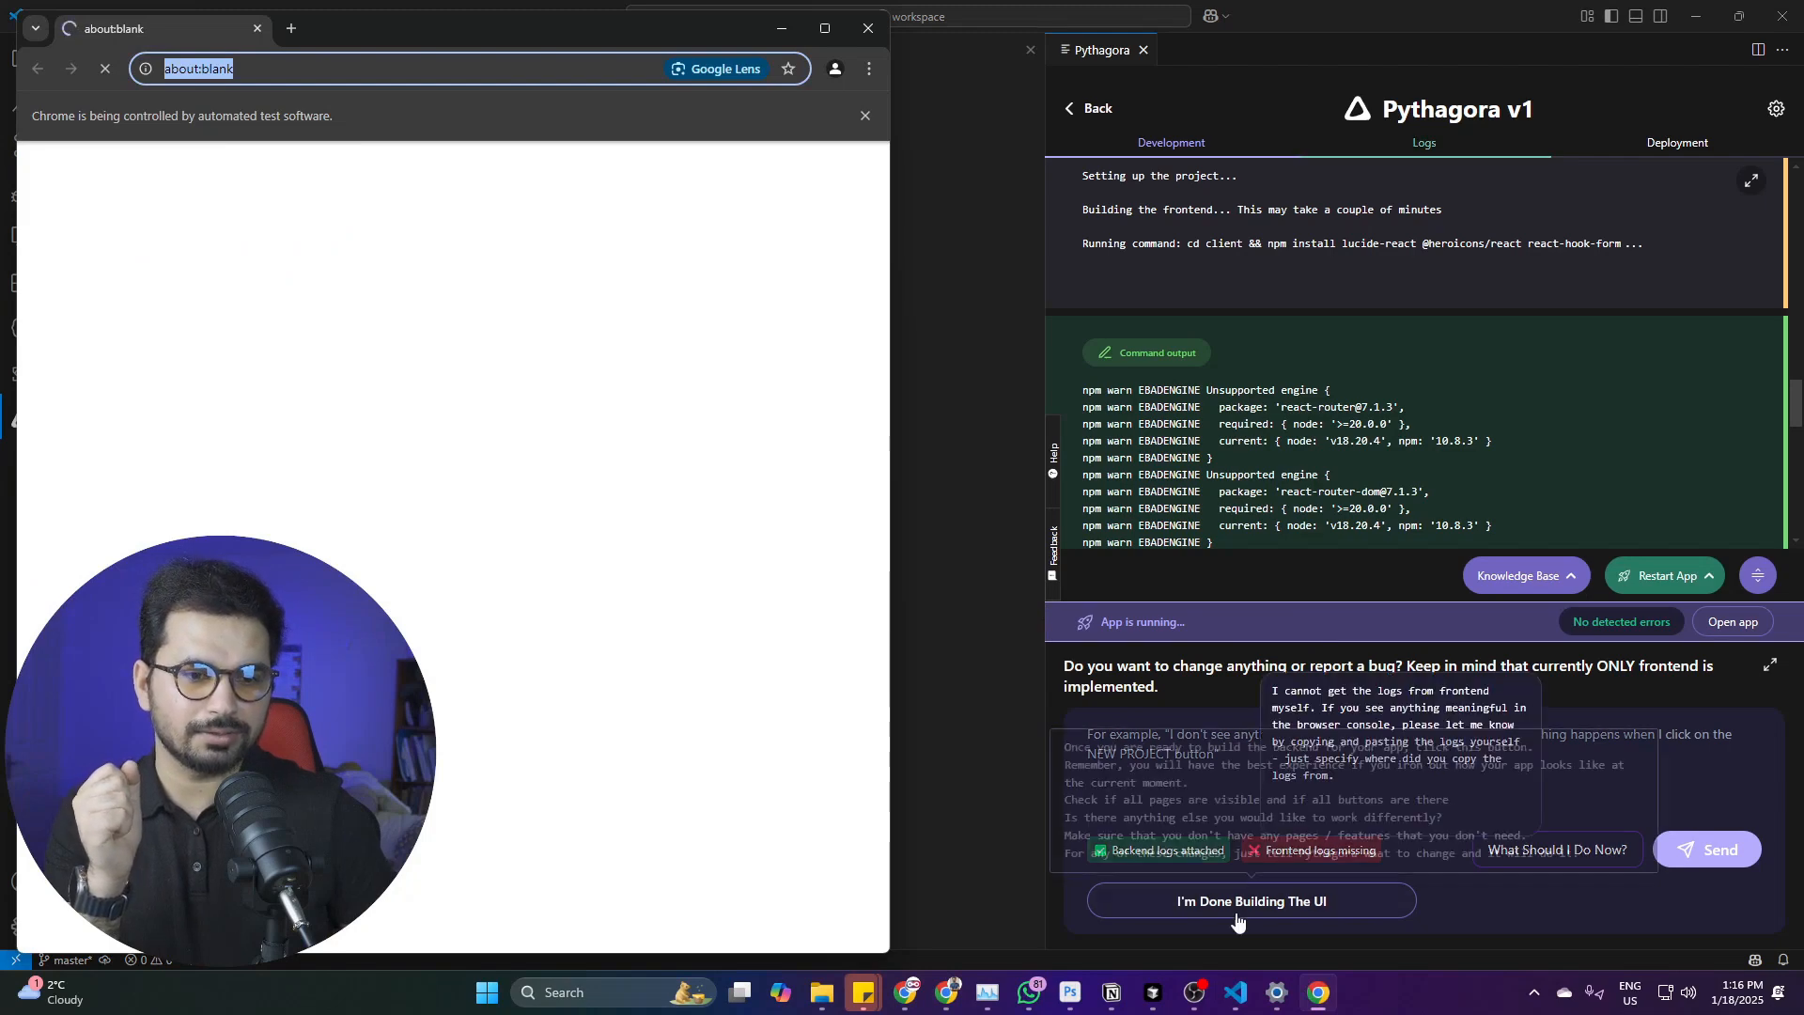
Step: Load localhost:5173 in the test browser so Pythagora attaches the frontend logs
click(1170, 140)
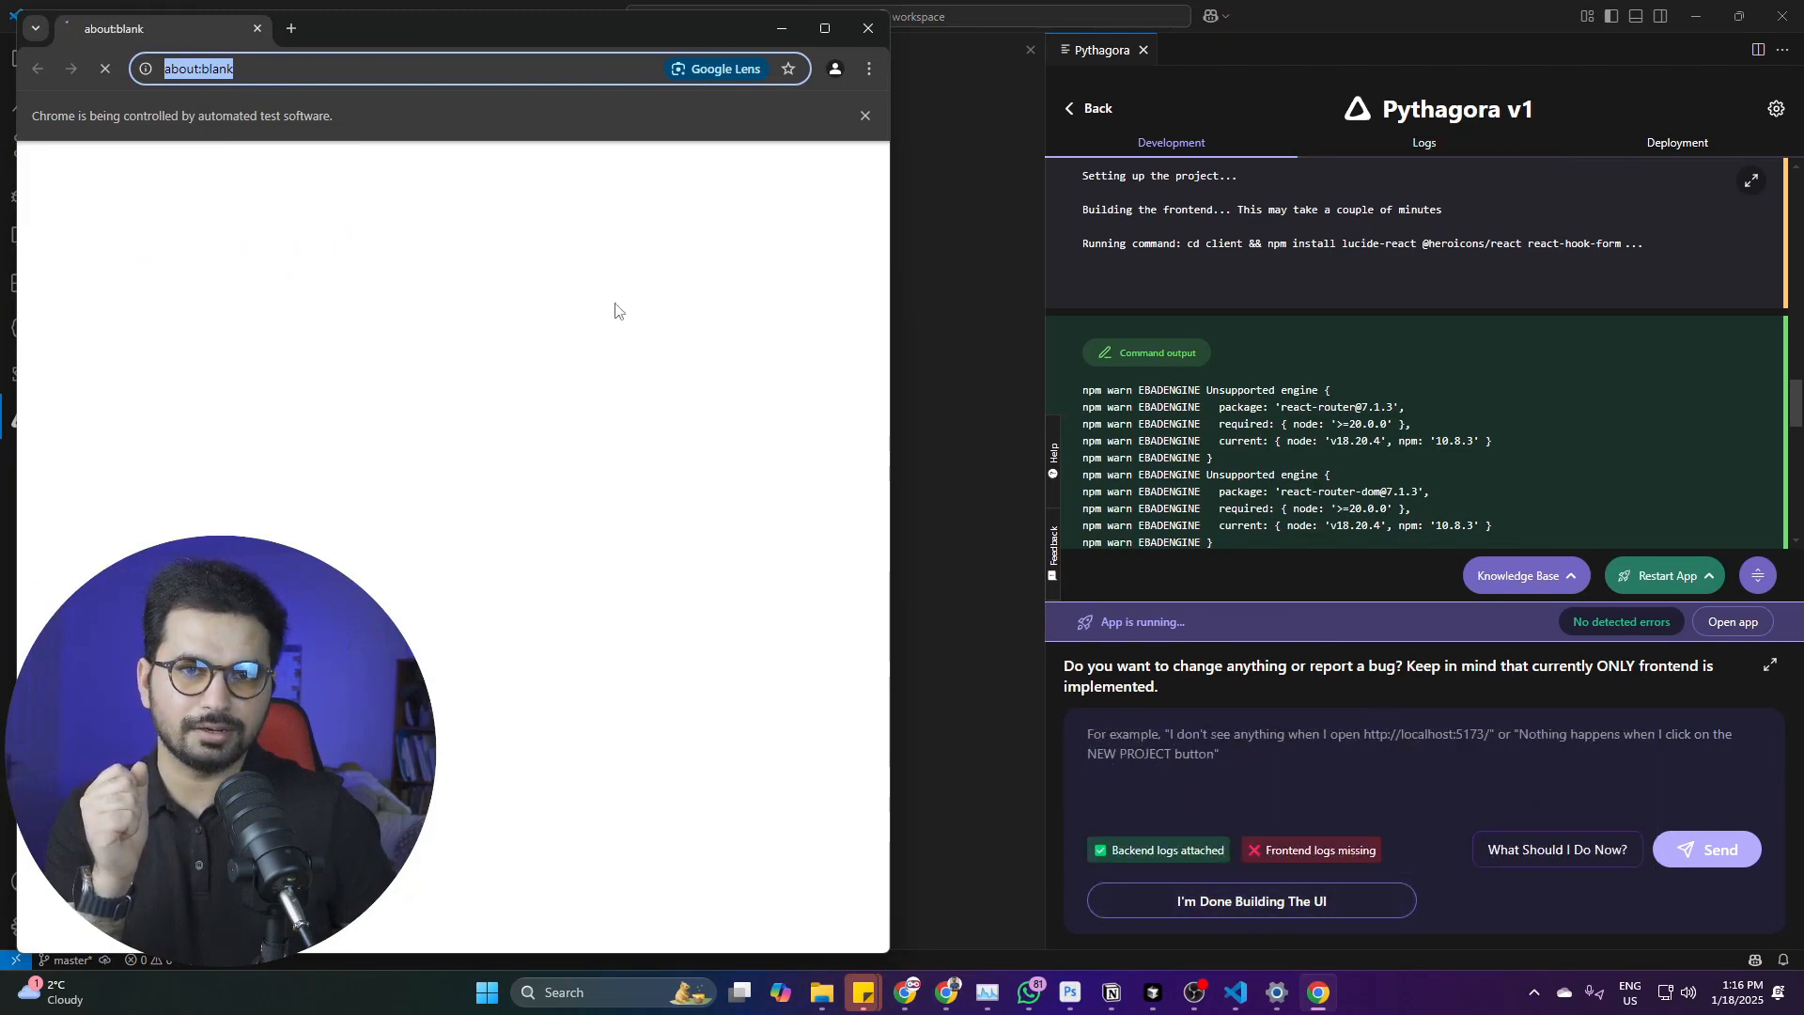
text(localhost:5173)
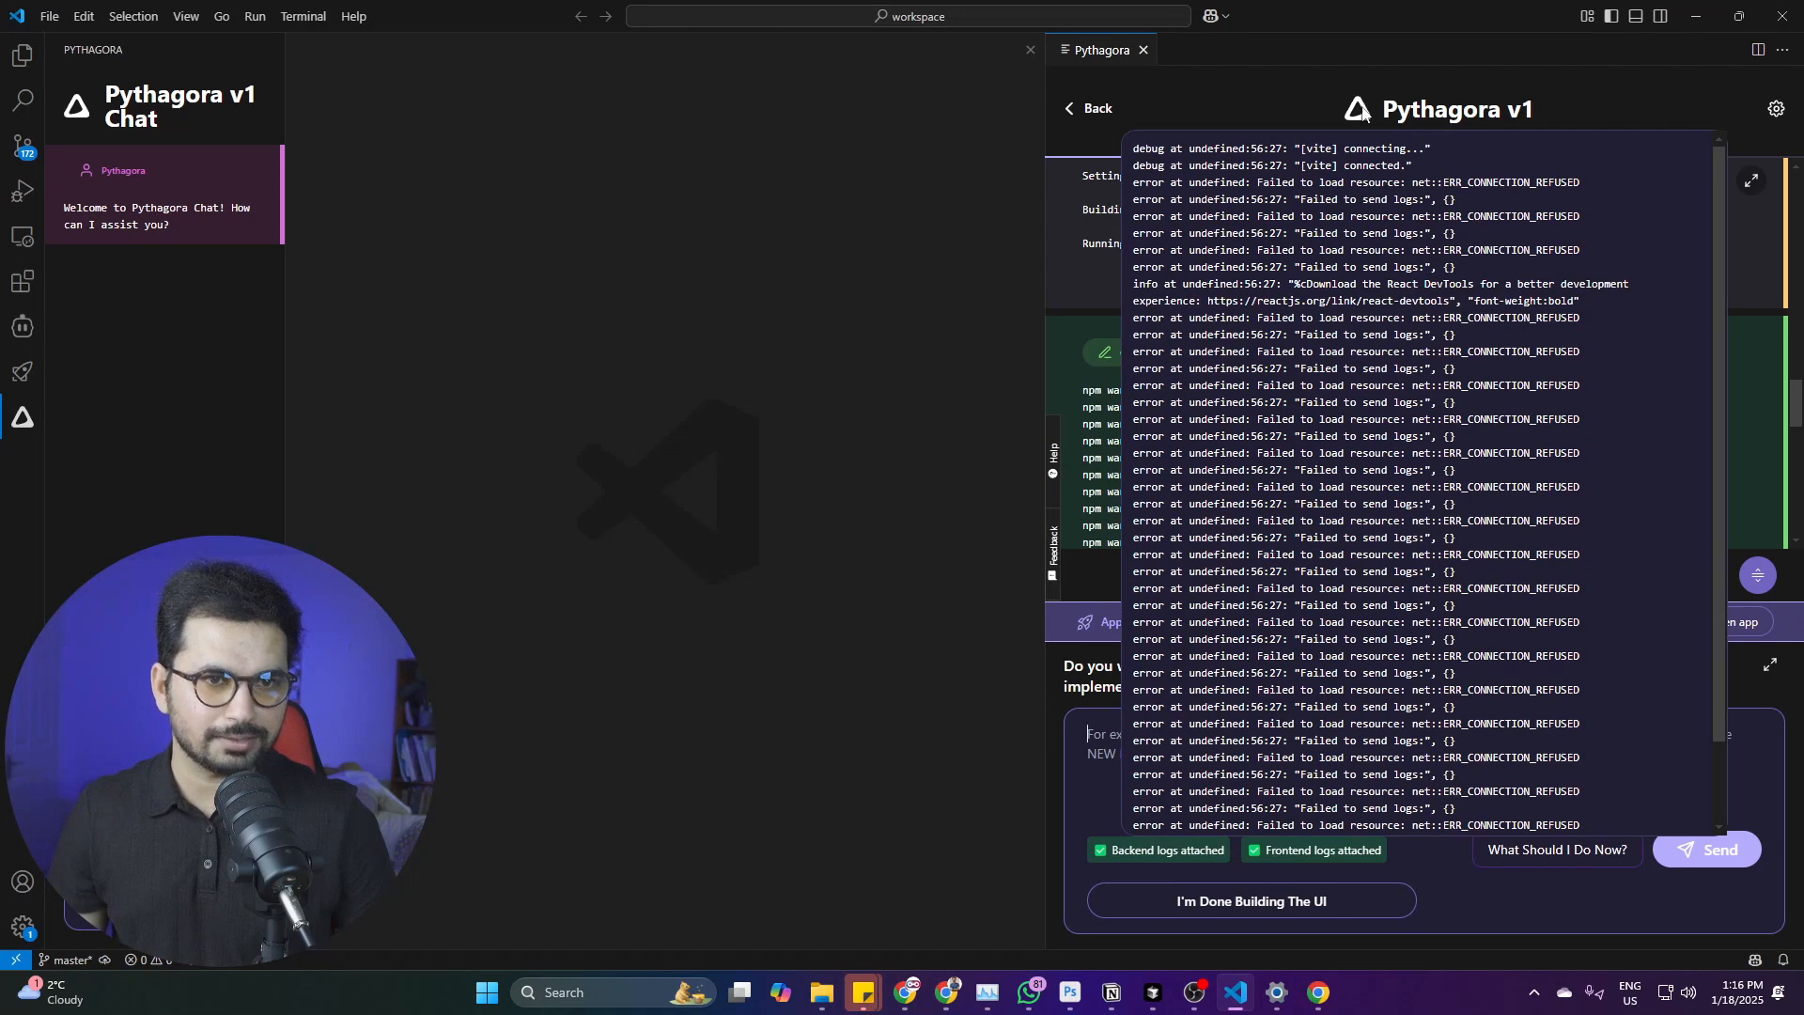
Step: Attempt to deploy the project from the Deployment page, hitting the one-deployment limit
click(1232, 179)
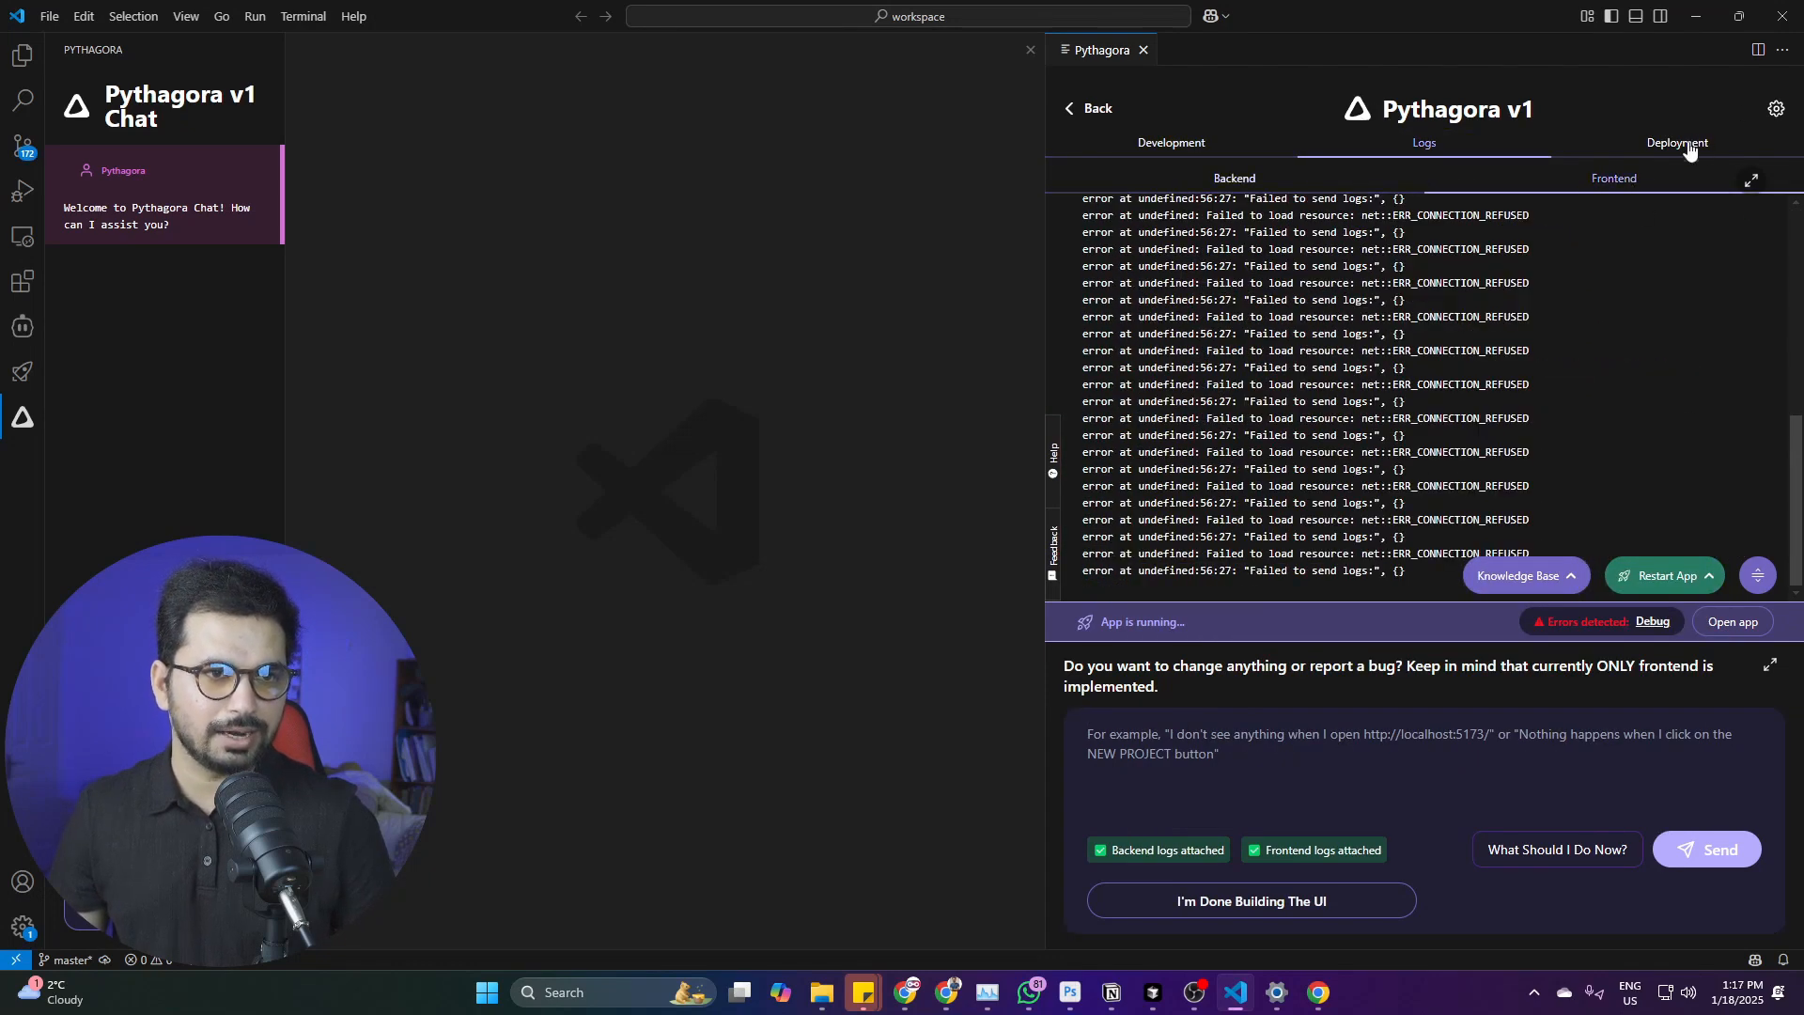
click(1676, 141)
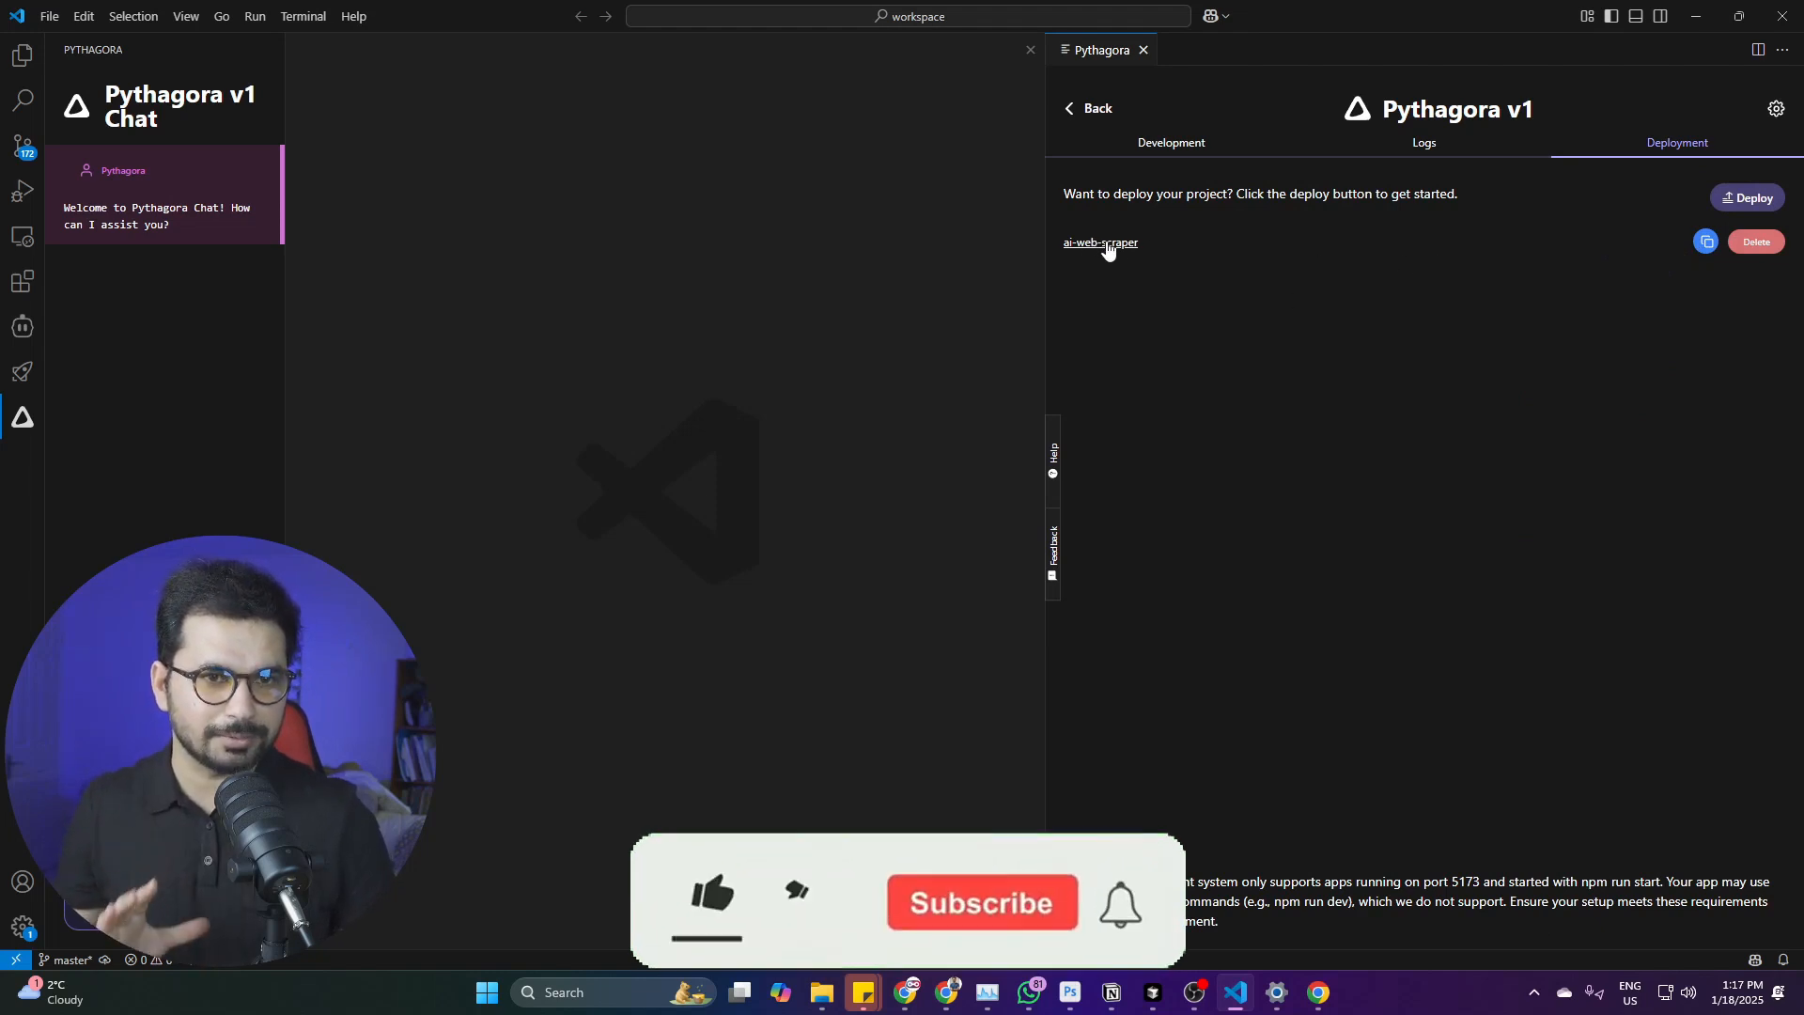
click(1749, 197)
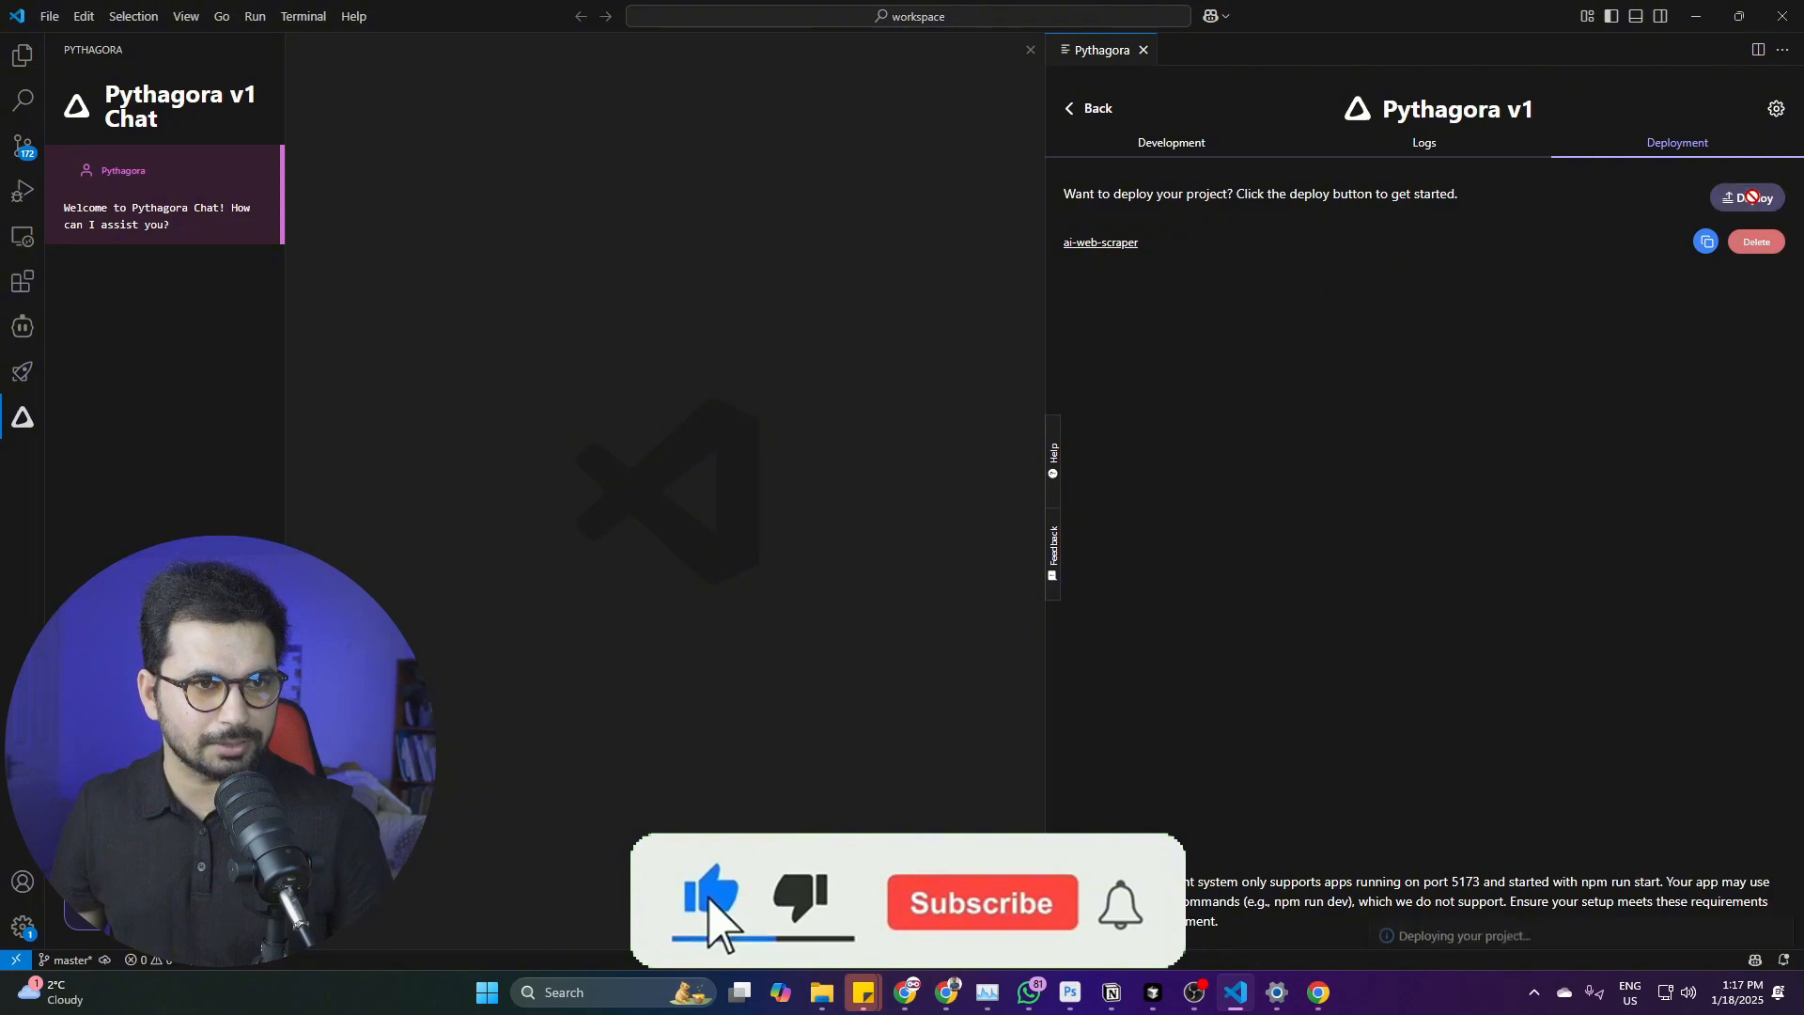
click(1745, 197)
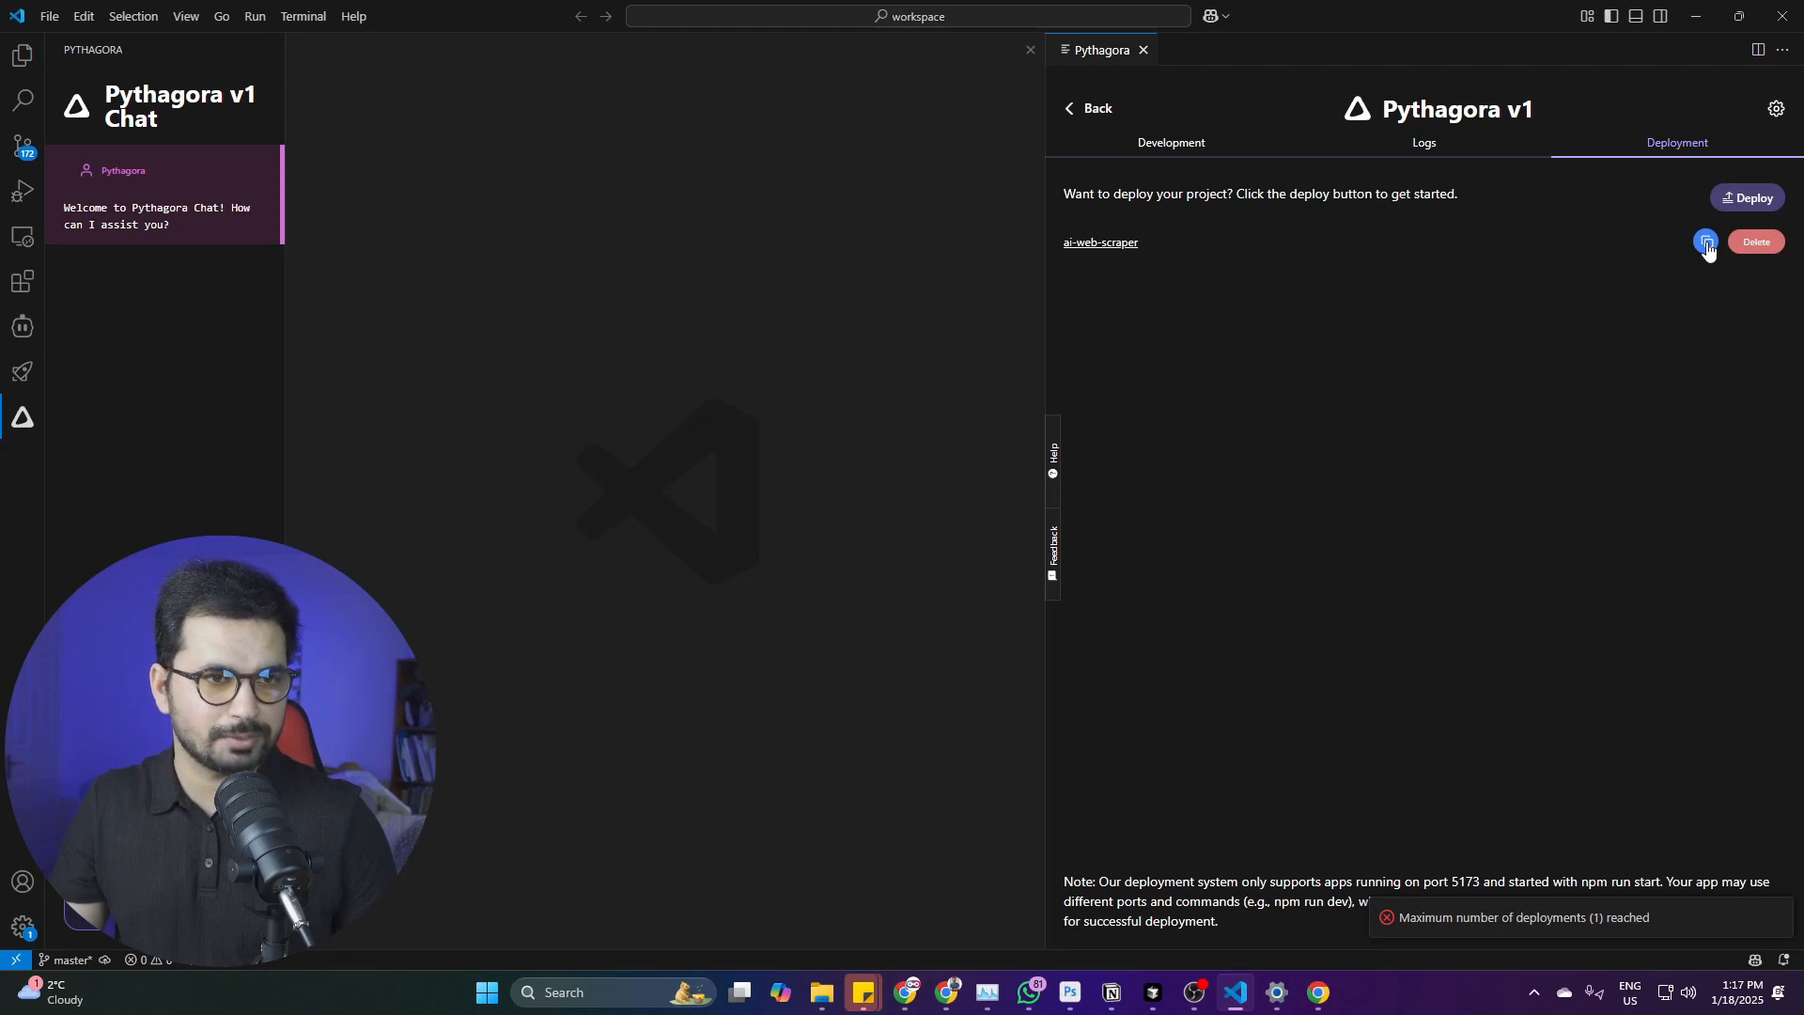
Step: Launch the existing ai-web-scraper deployment in the browser
click(1706, 242)
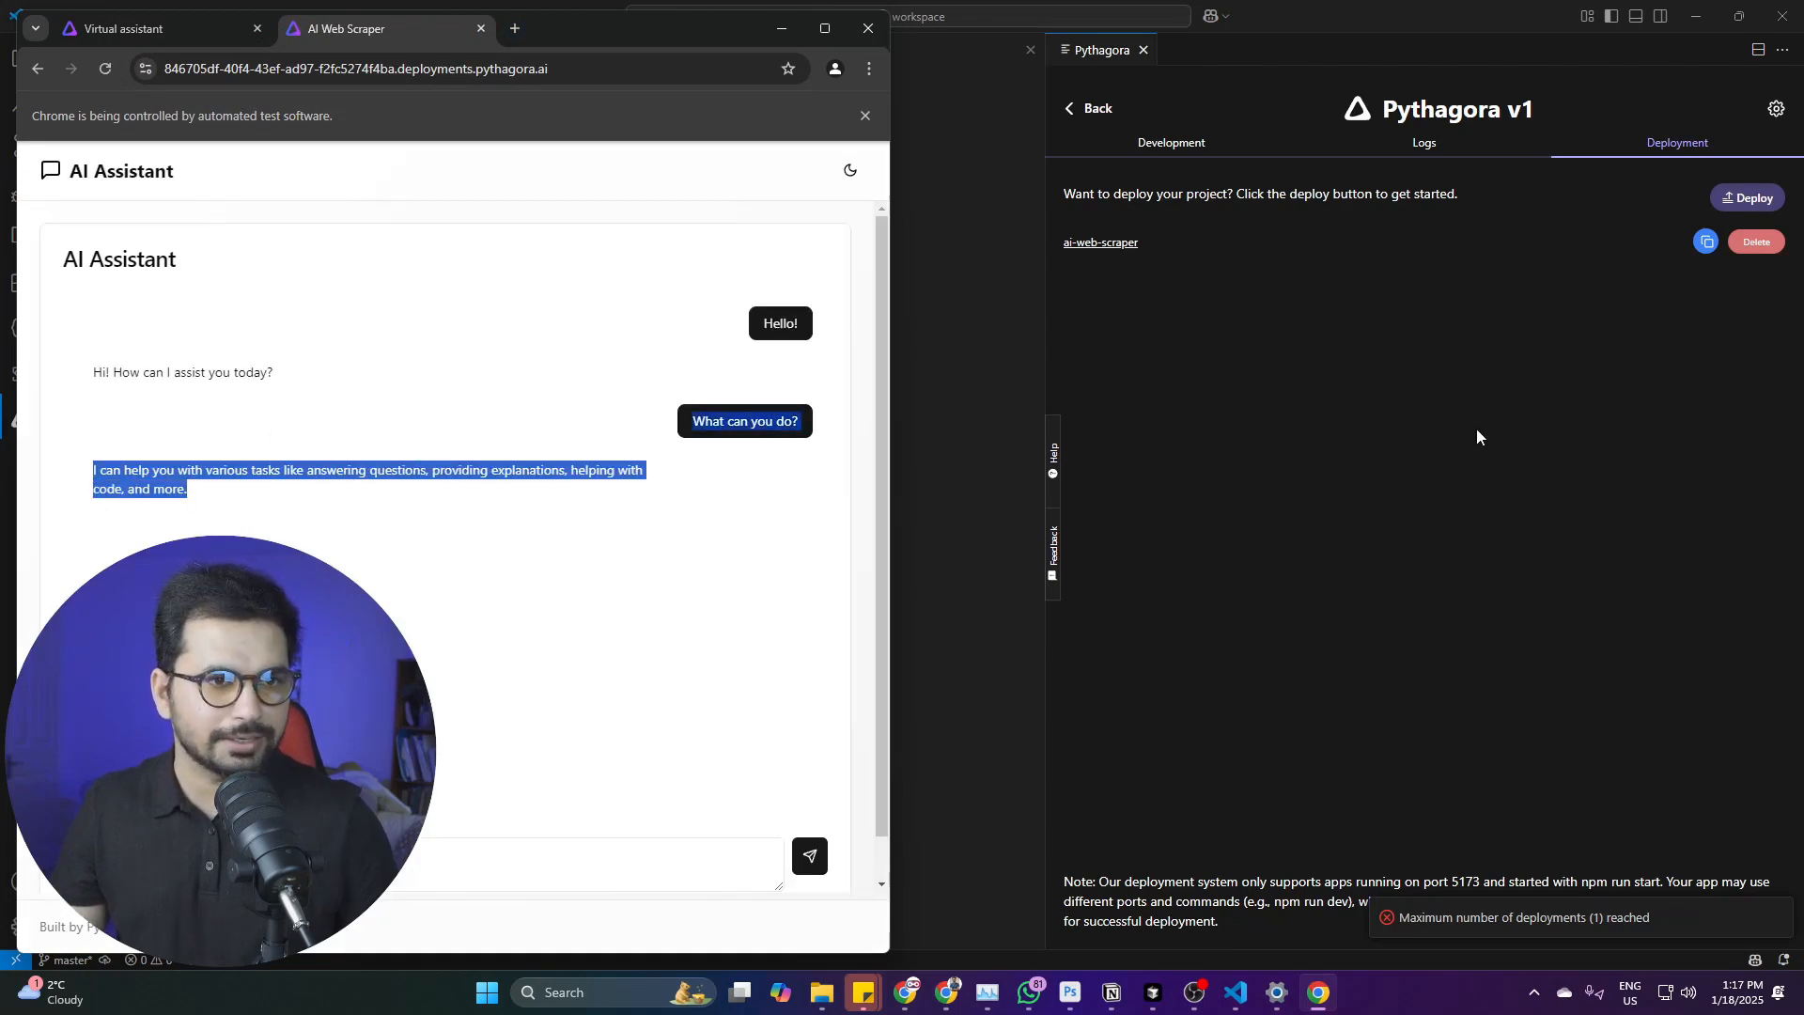
Step: Return from the deployed AI Assistant chat to the Pythagora_v1 homepage tab
click(357, 68)
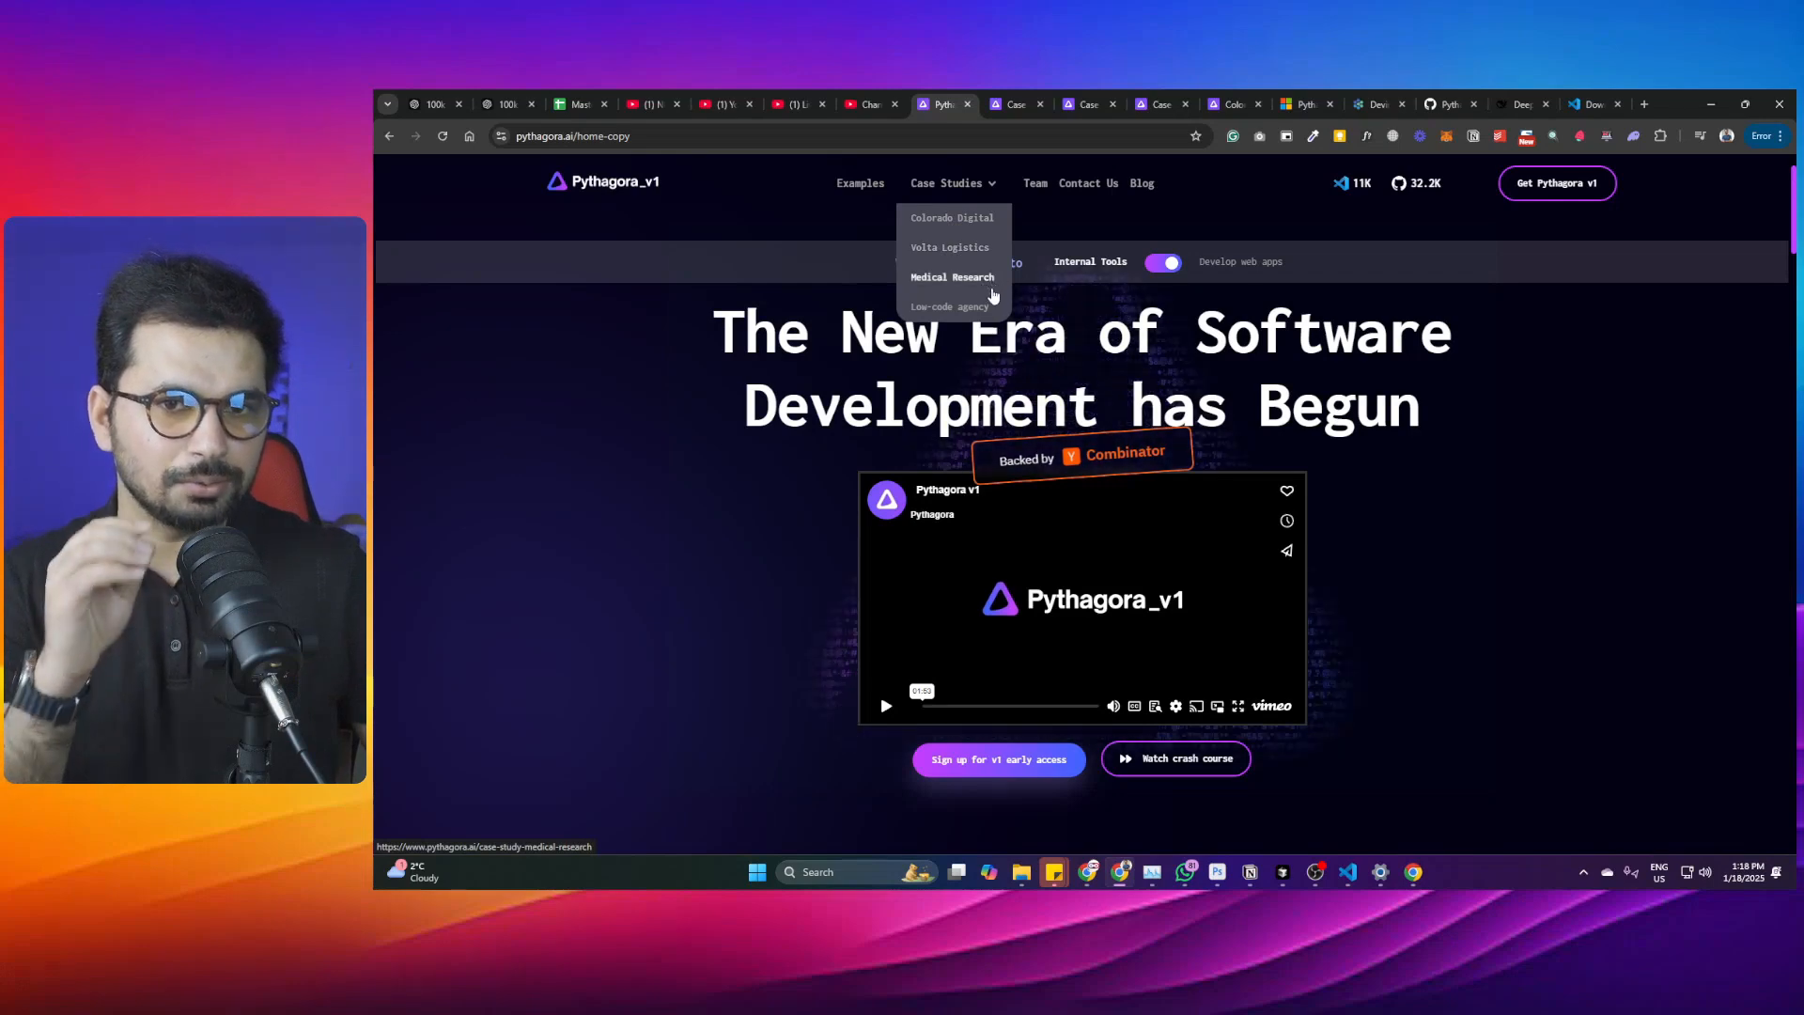
Step: Browse the Low-code agency and Medical Research case studies on the Pythagora site
click(947, 306)
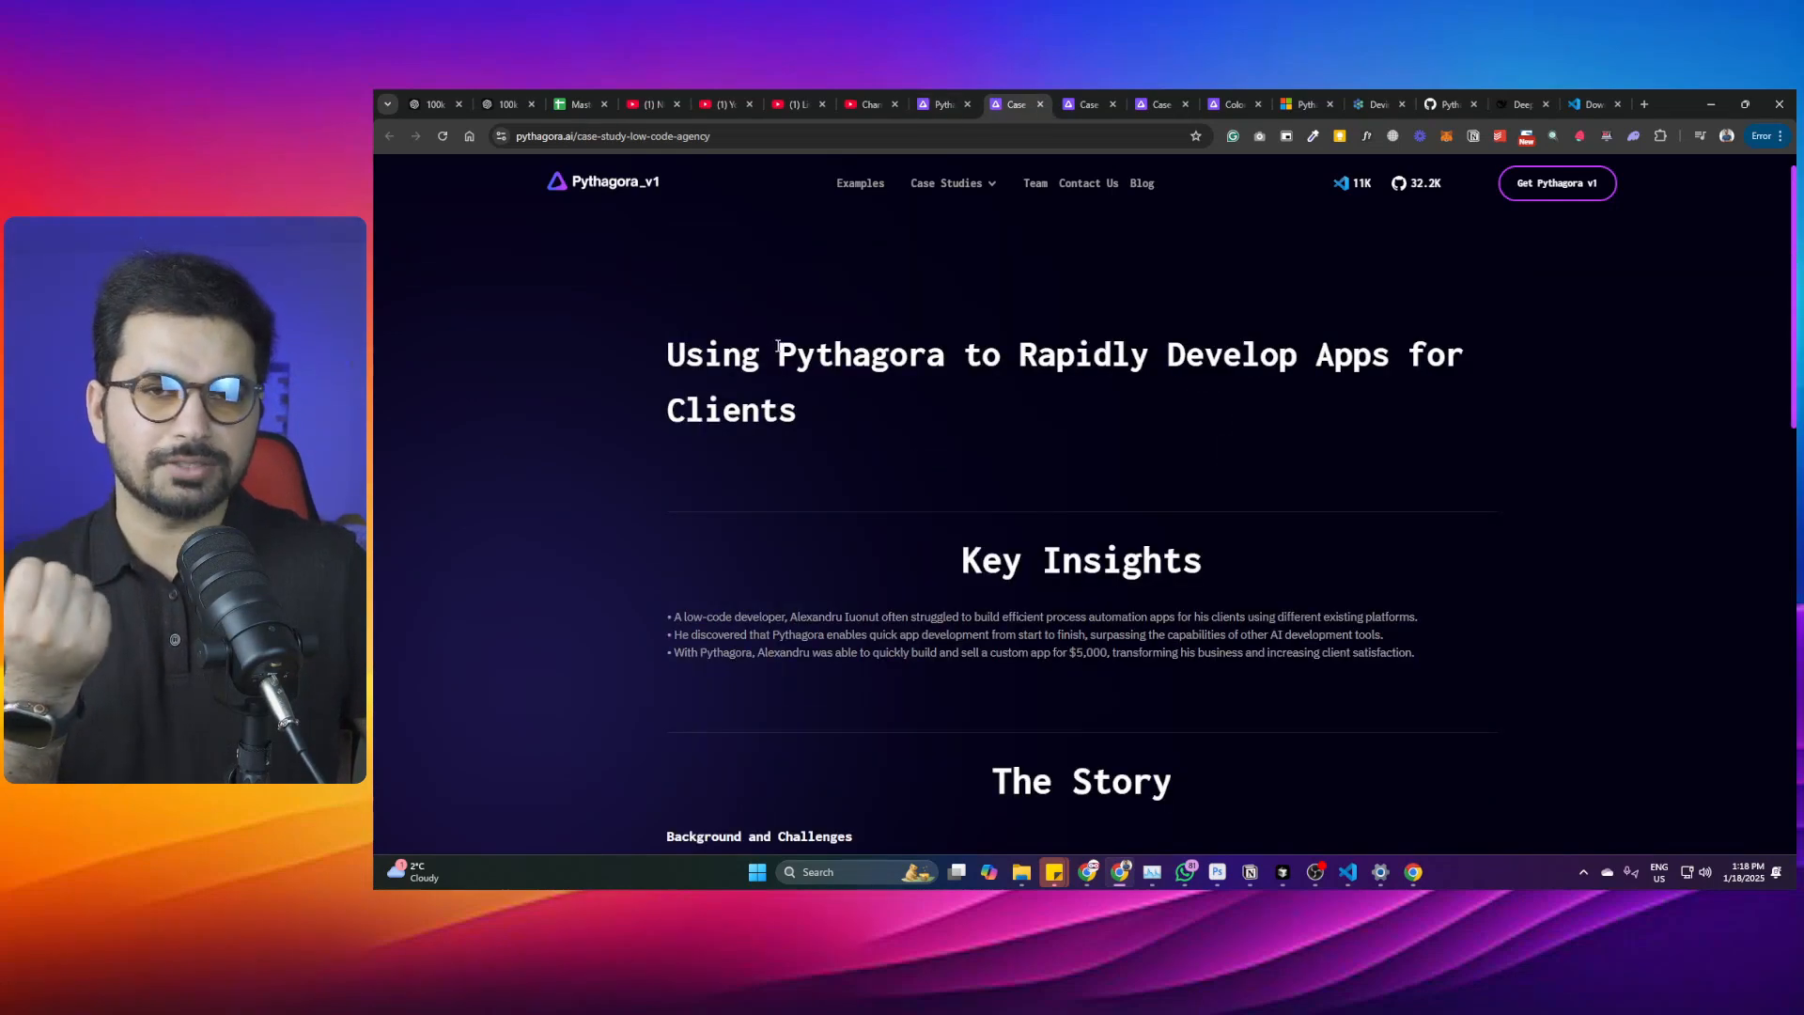
scroll(down, 3)
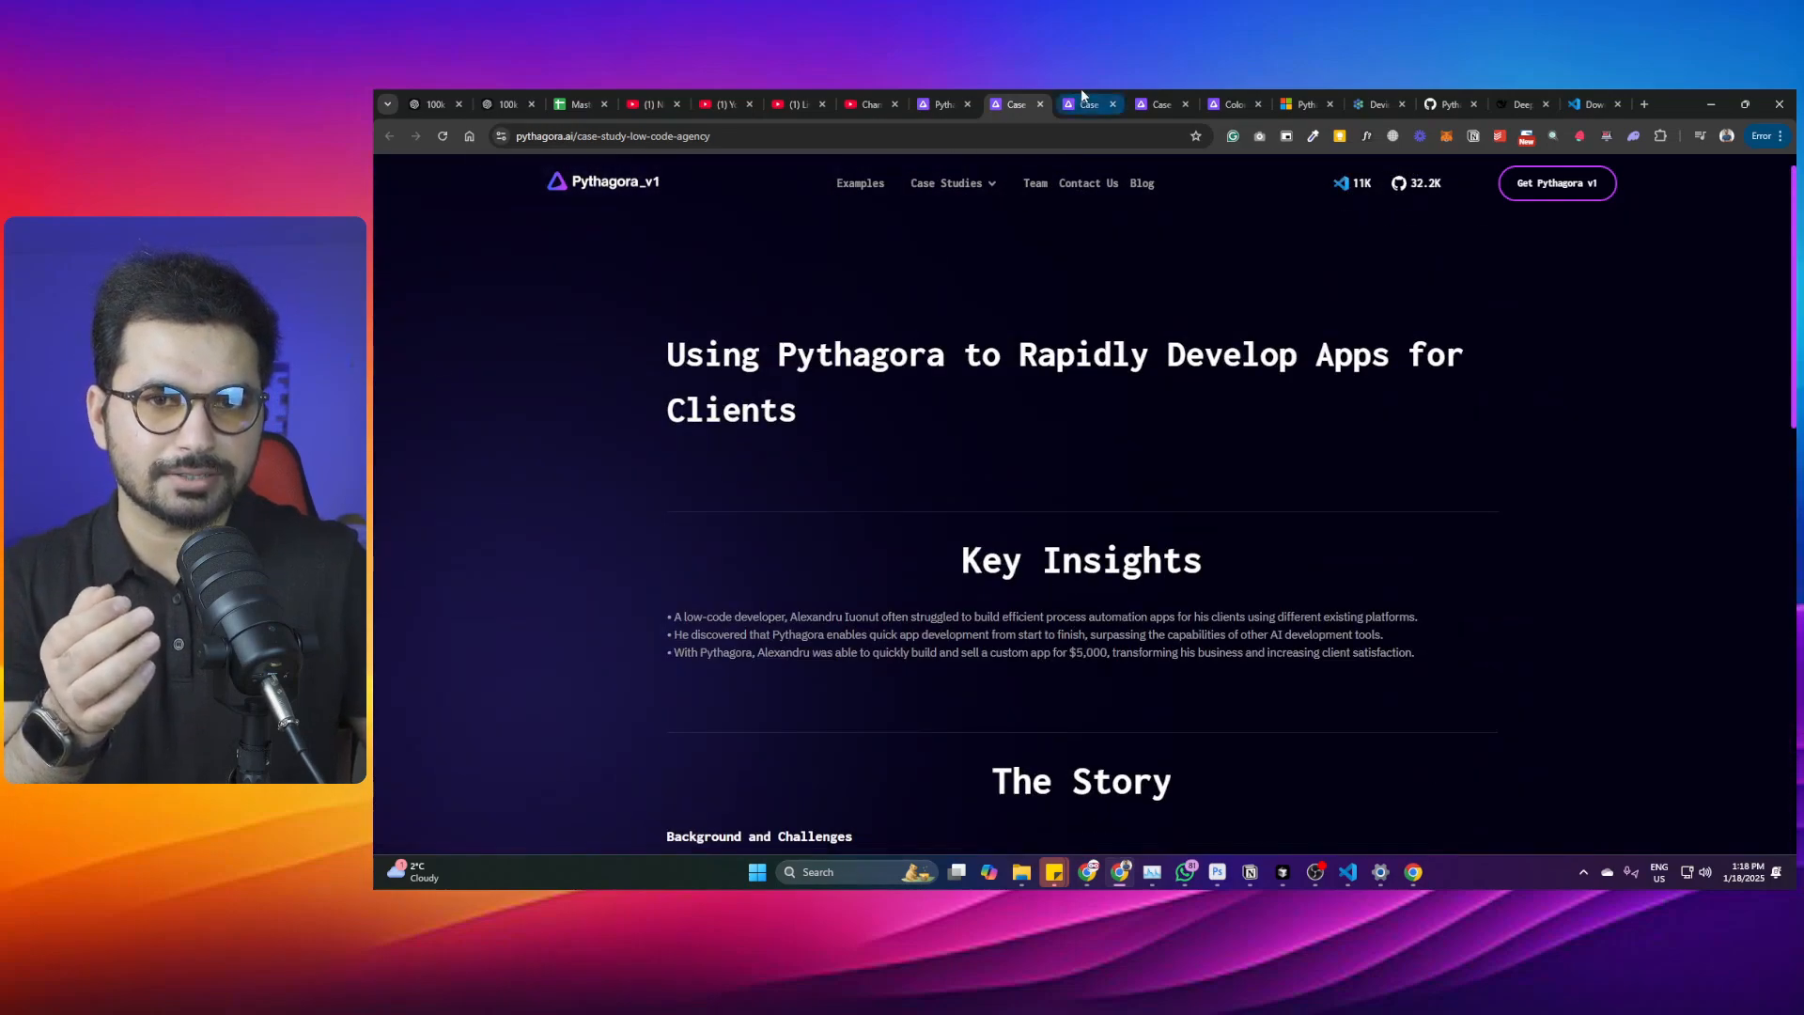
click(1088, 103)
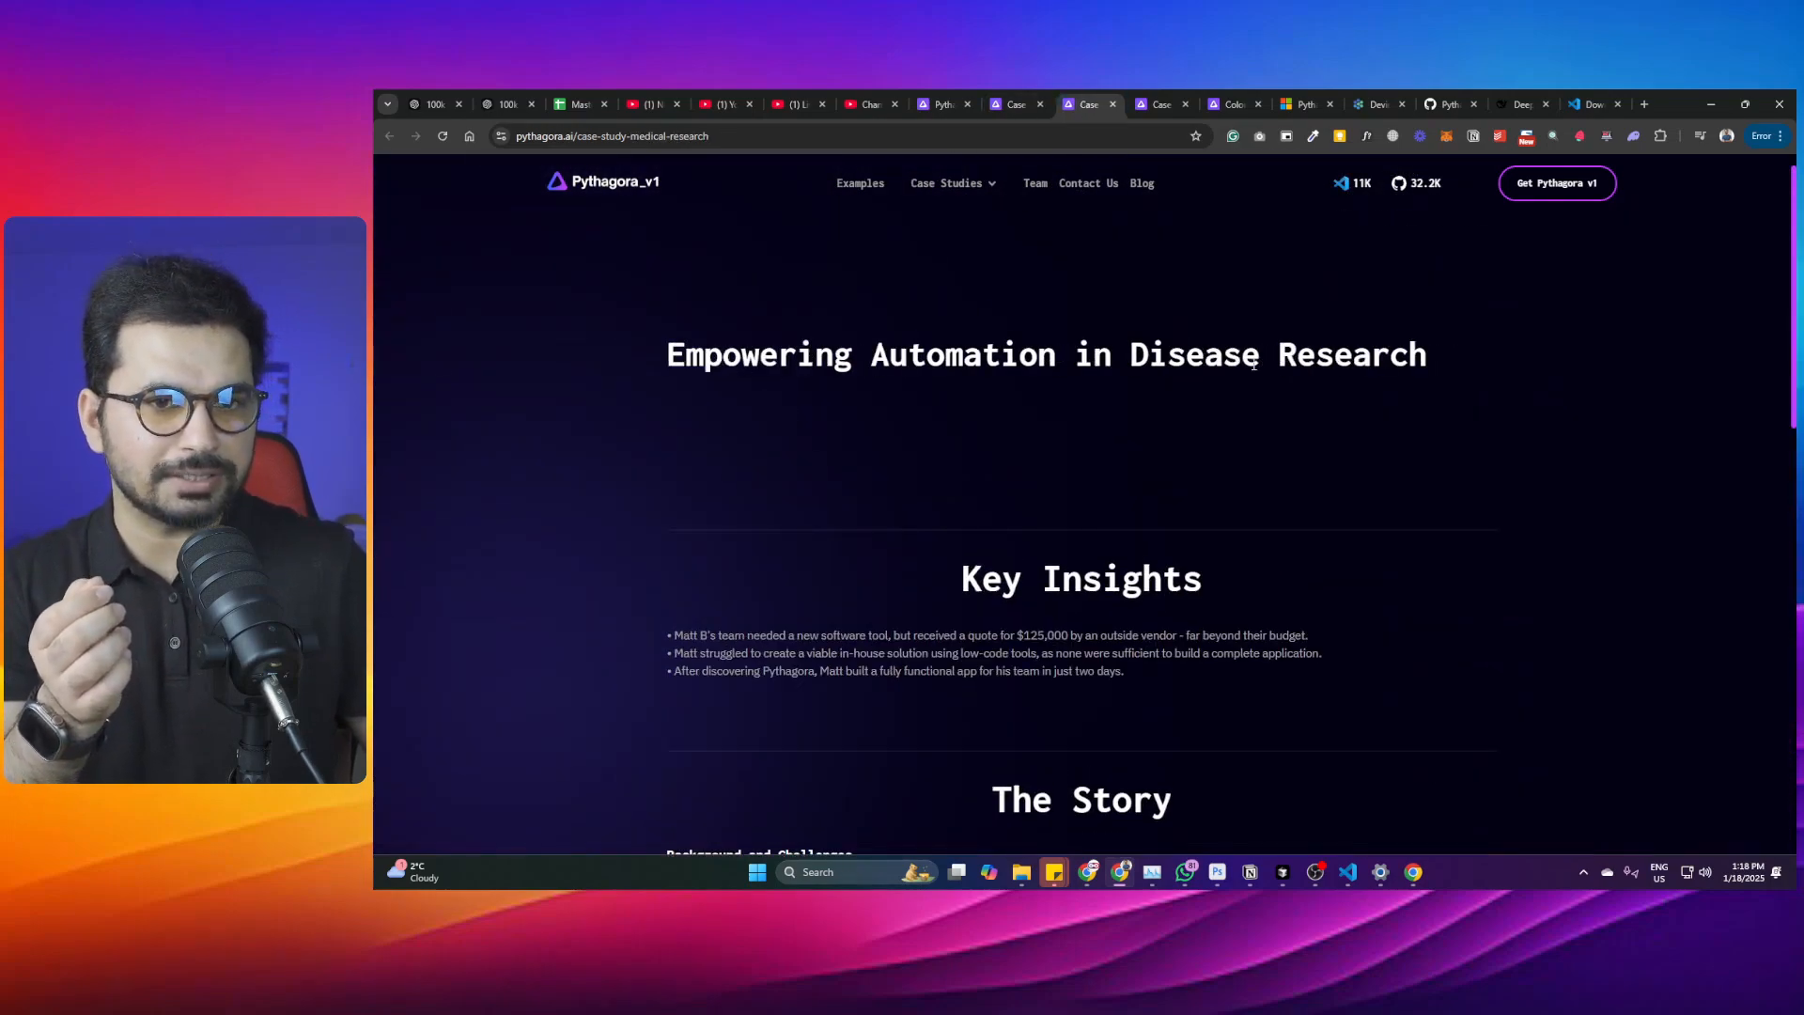
scroll(down, 3)
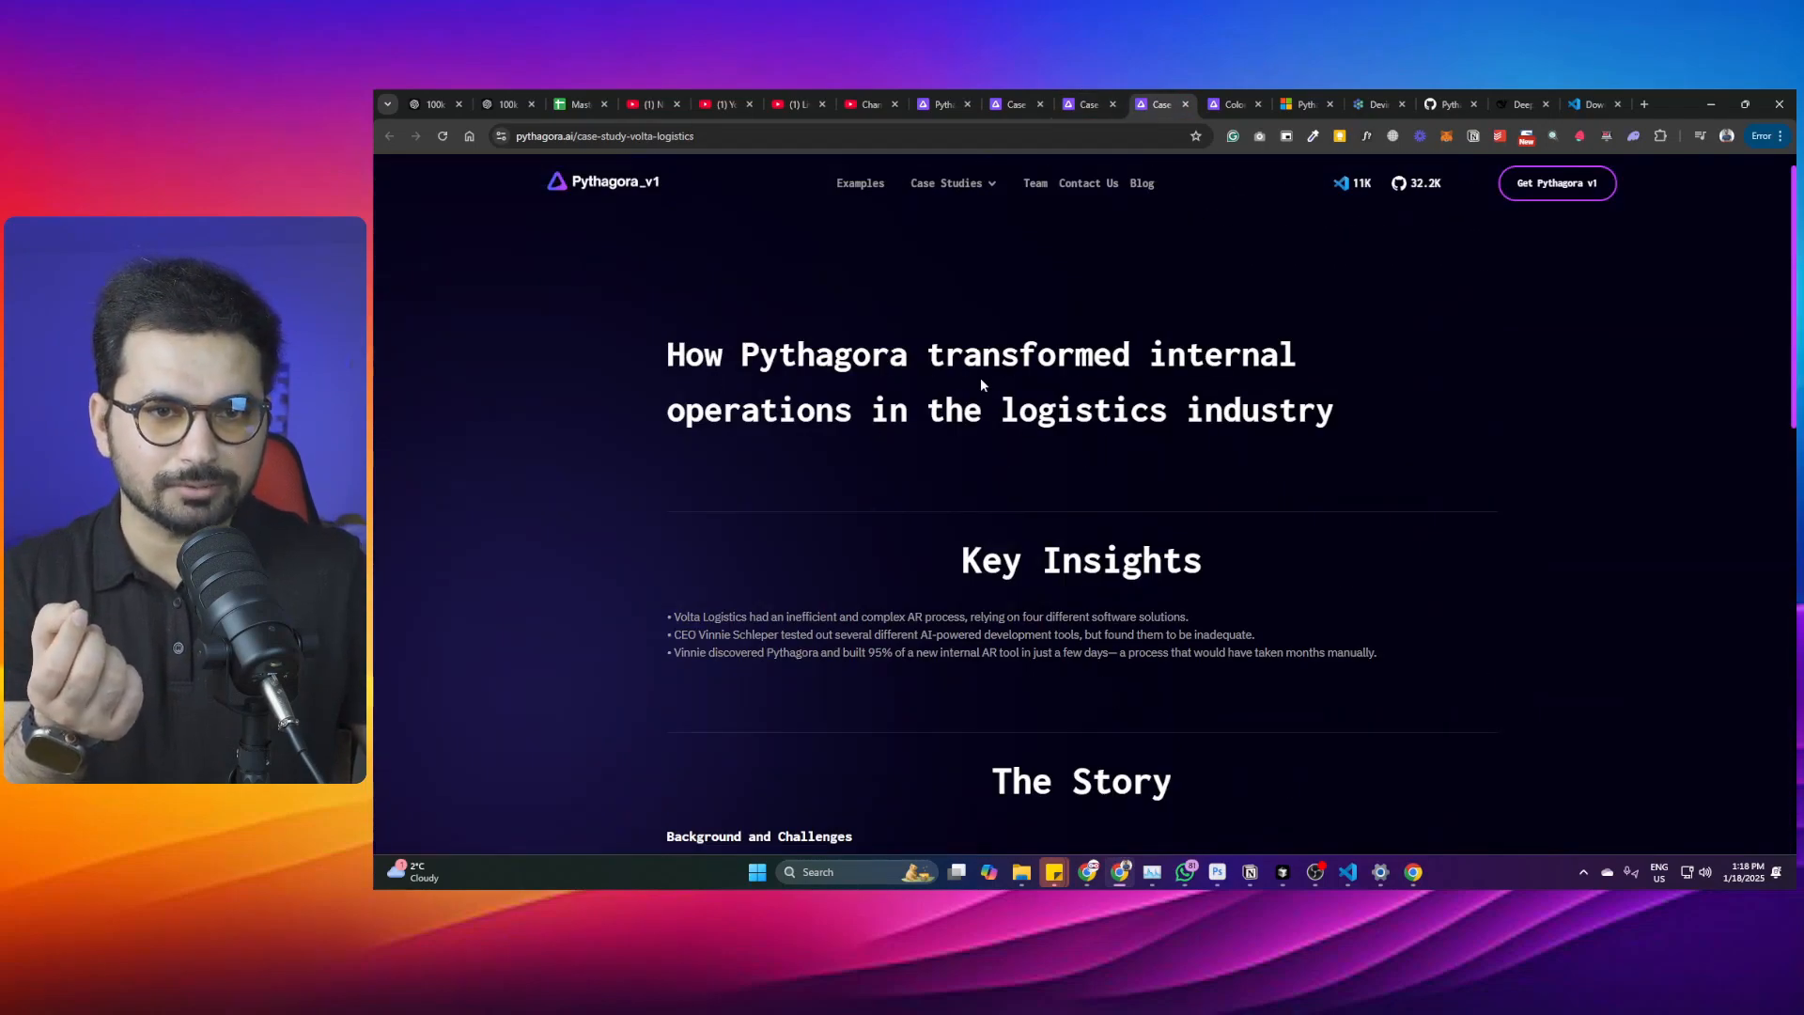
Step: Review the Volta Logistics title, then browse the Colorado Digital case study
drag(1004, 409, 1332, 410)
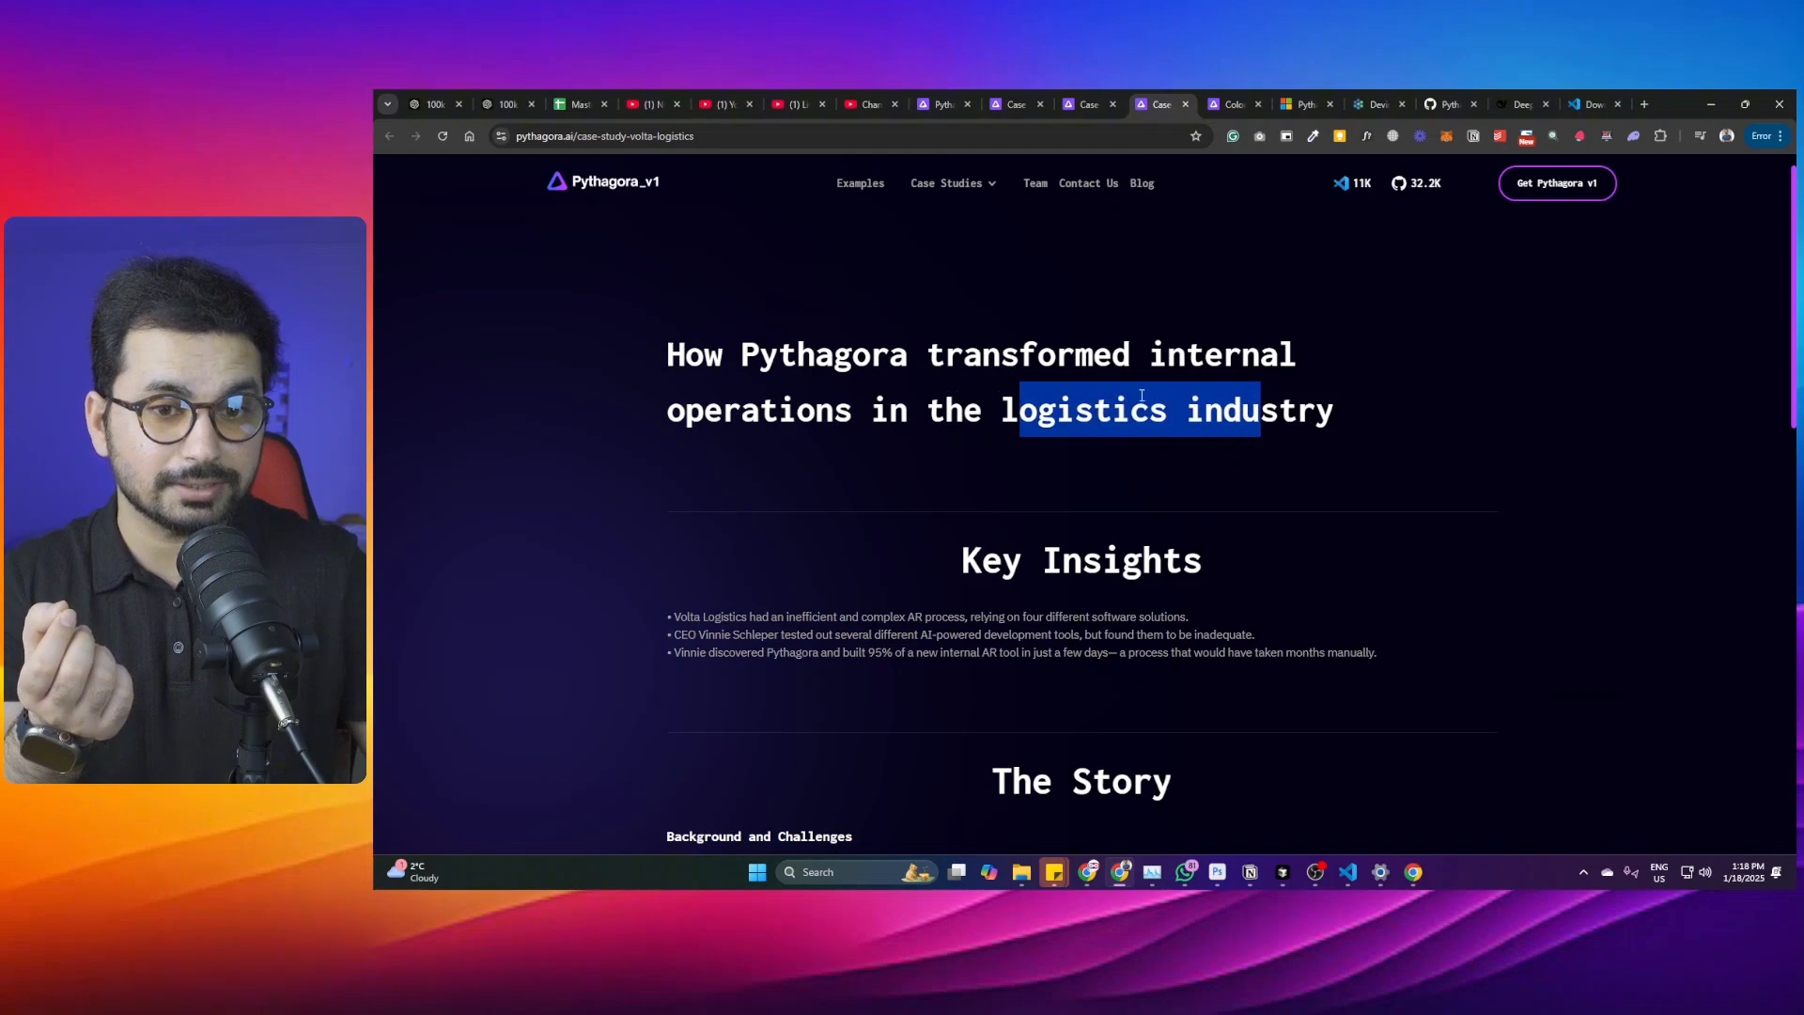
click(1227, 105)
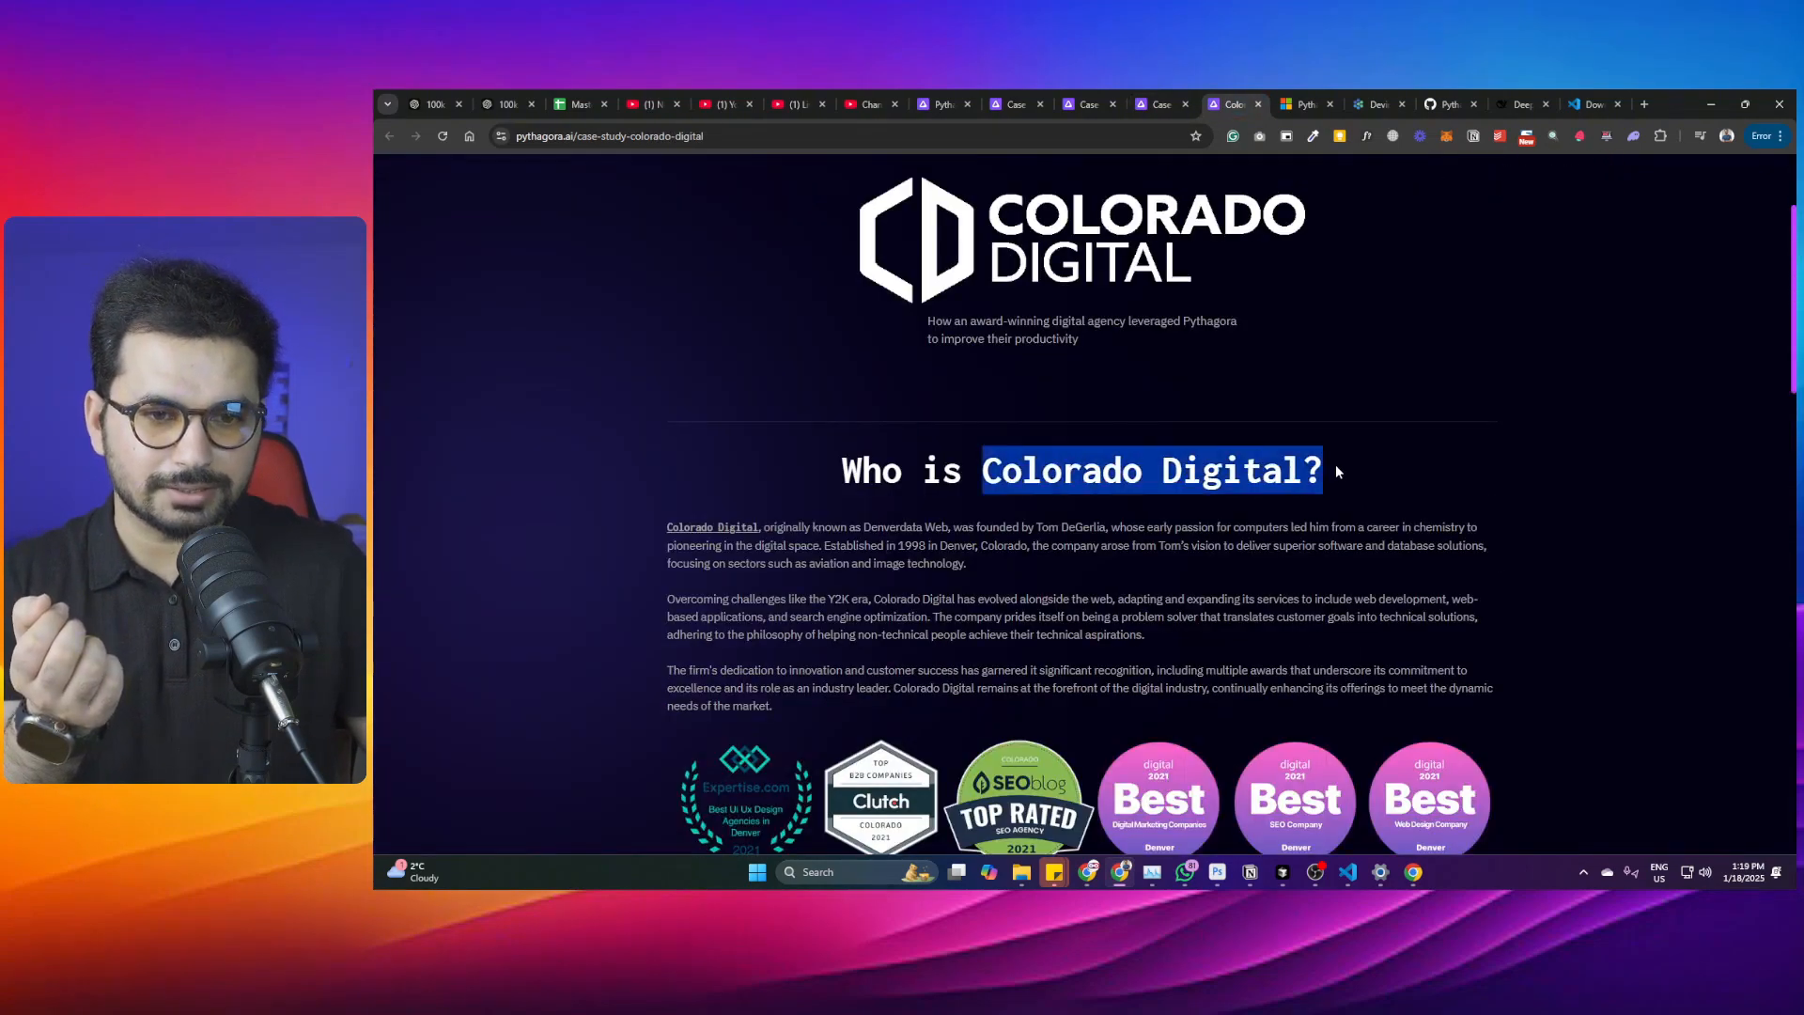
scroll(down, 3)
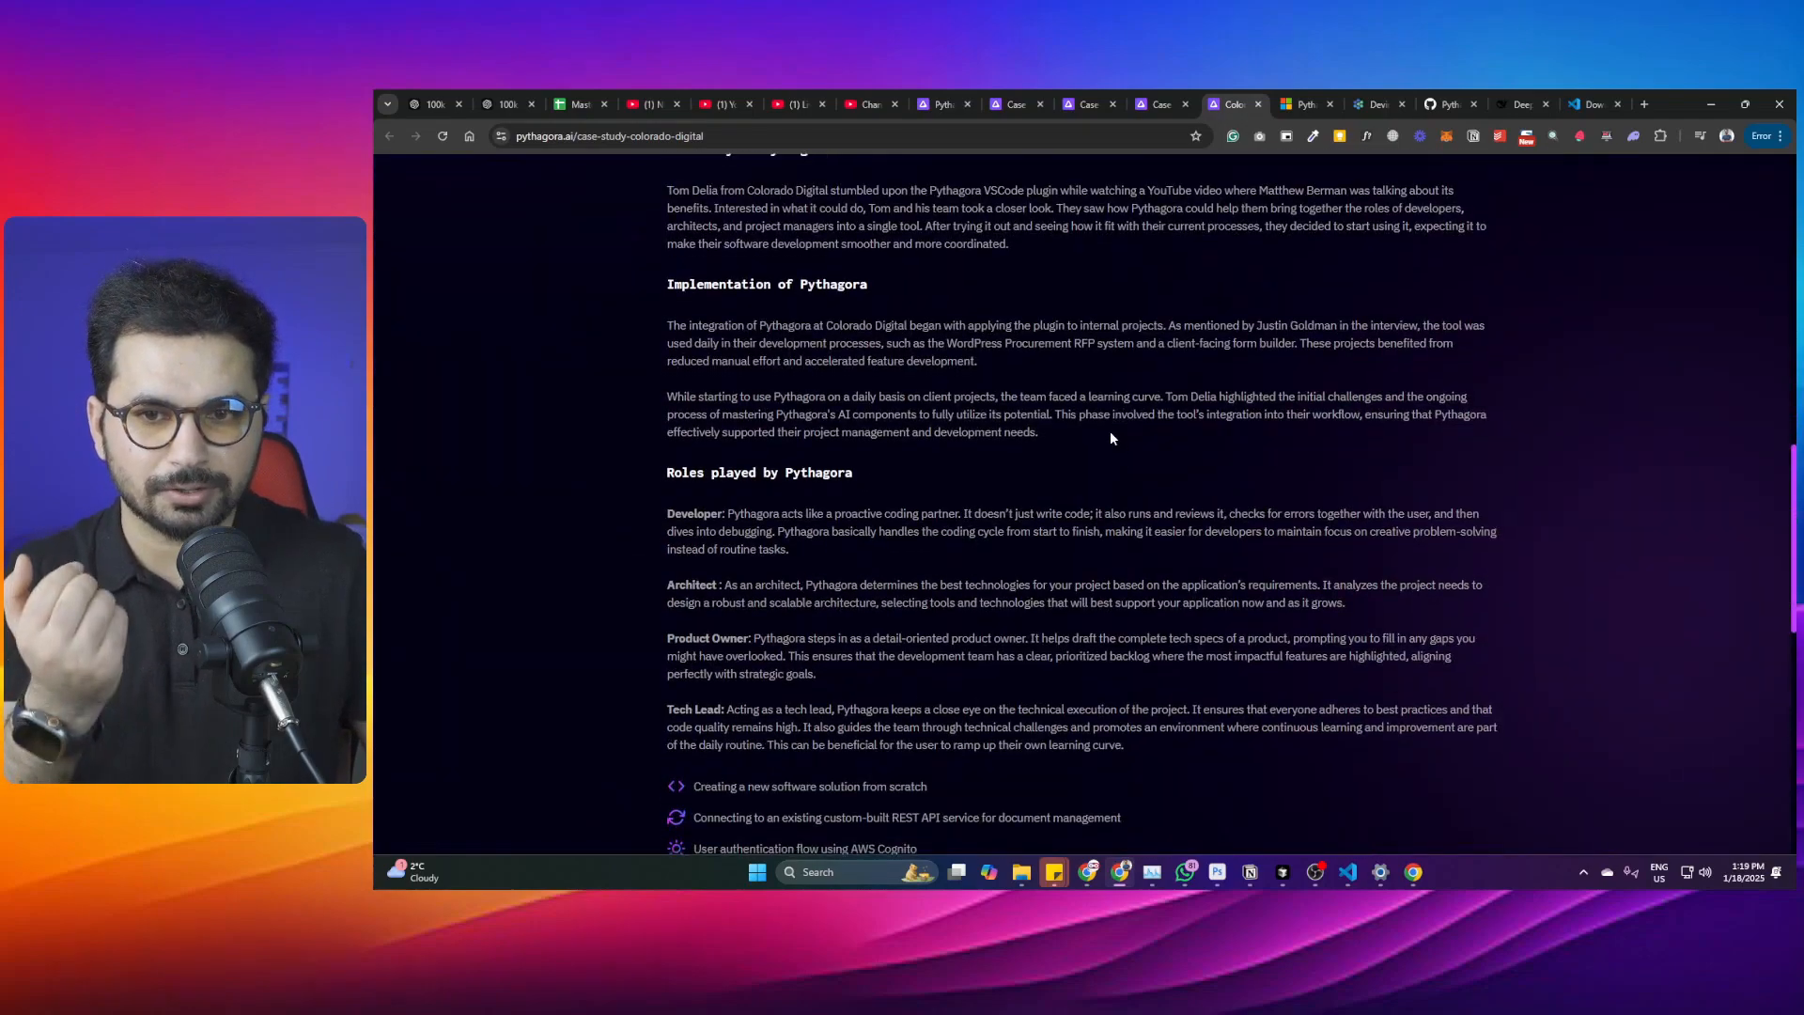
scroll(up, 3)
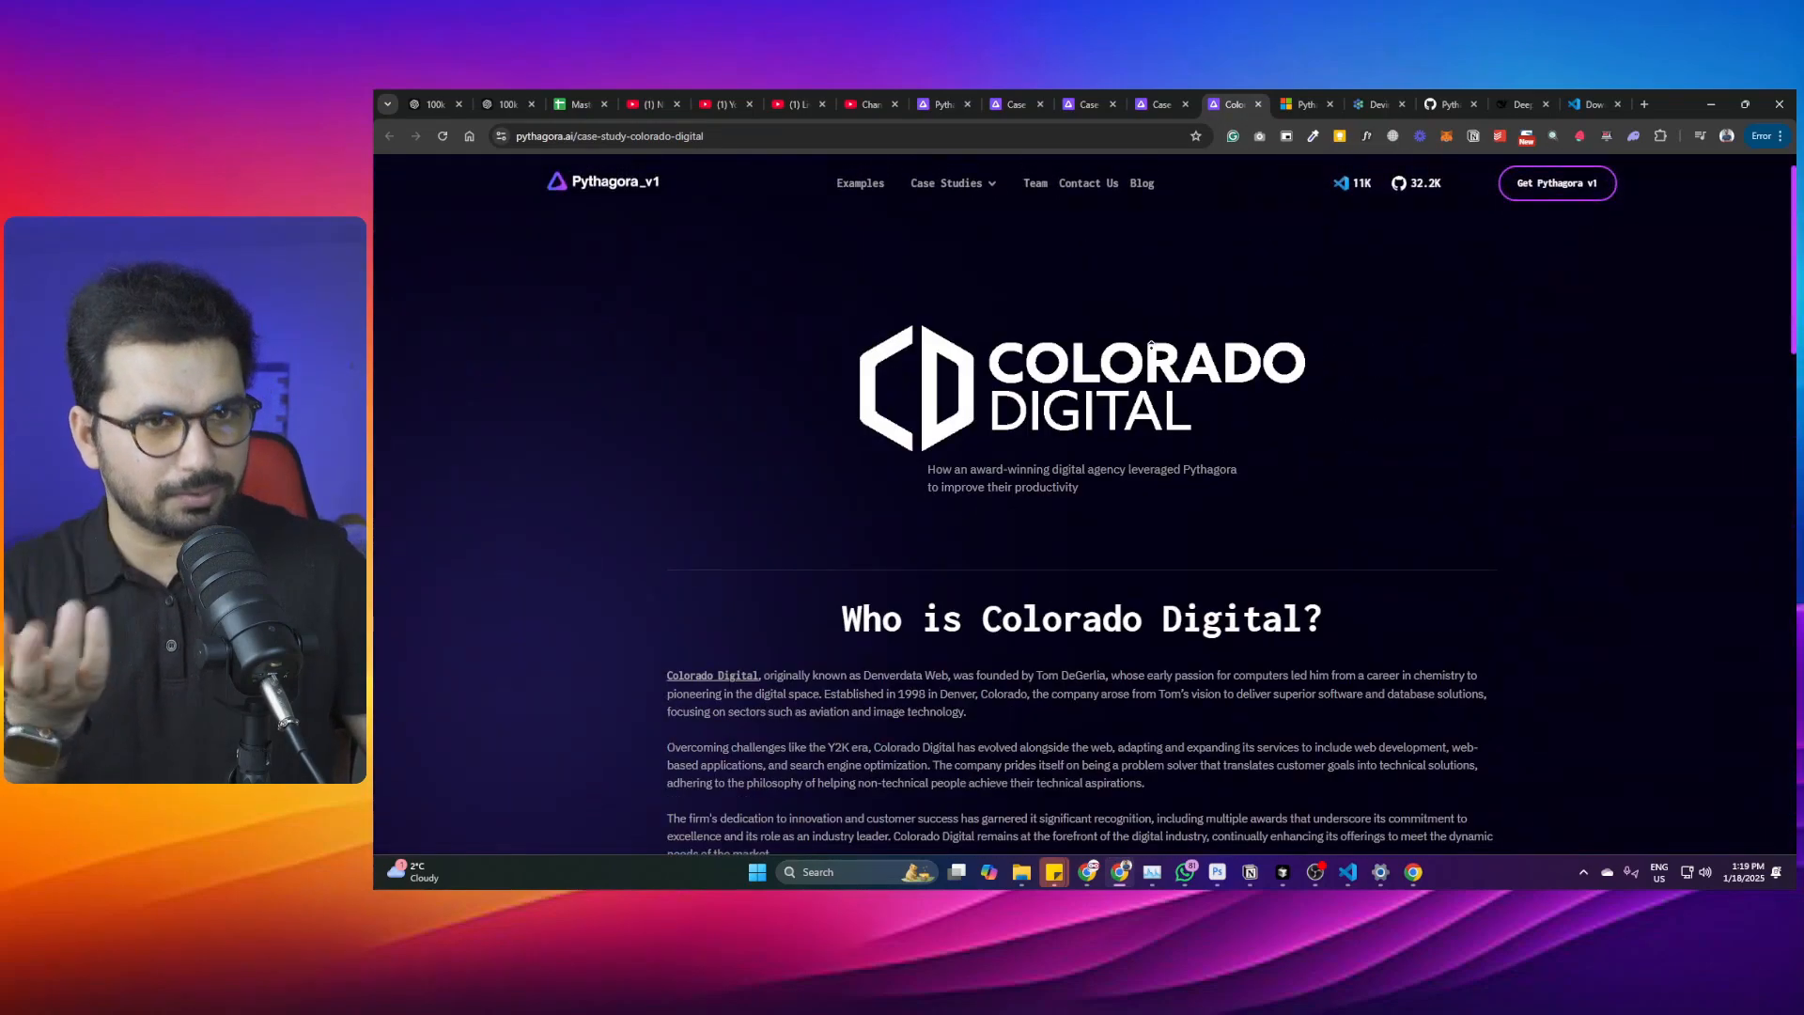